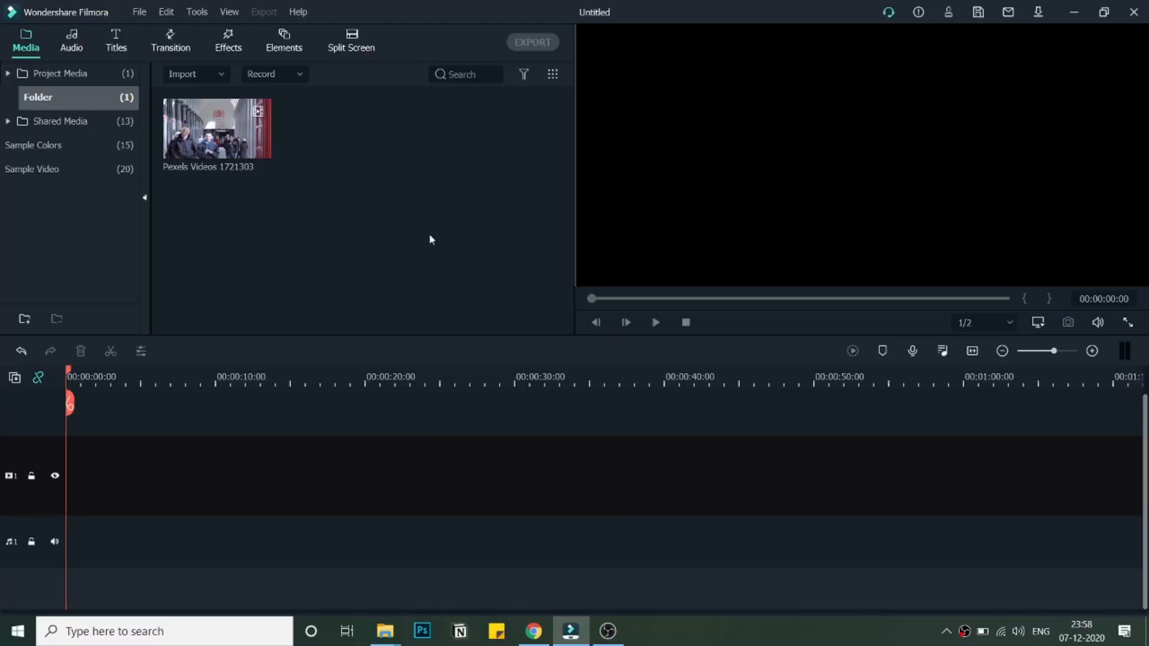
{"action": "mouse_move", "coordinate": [266, 207]}
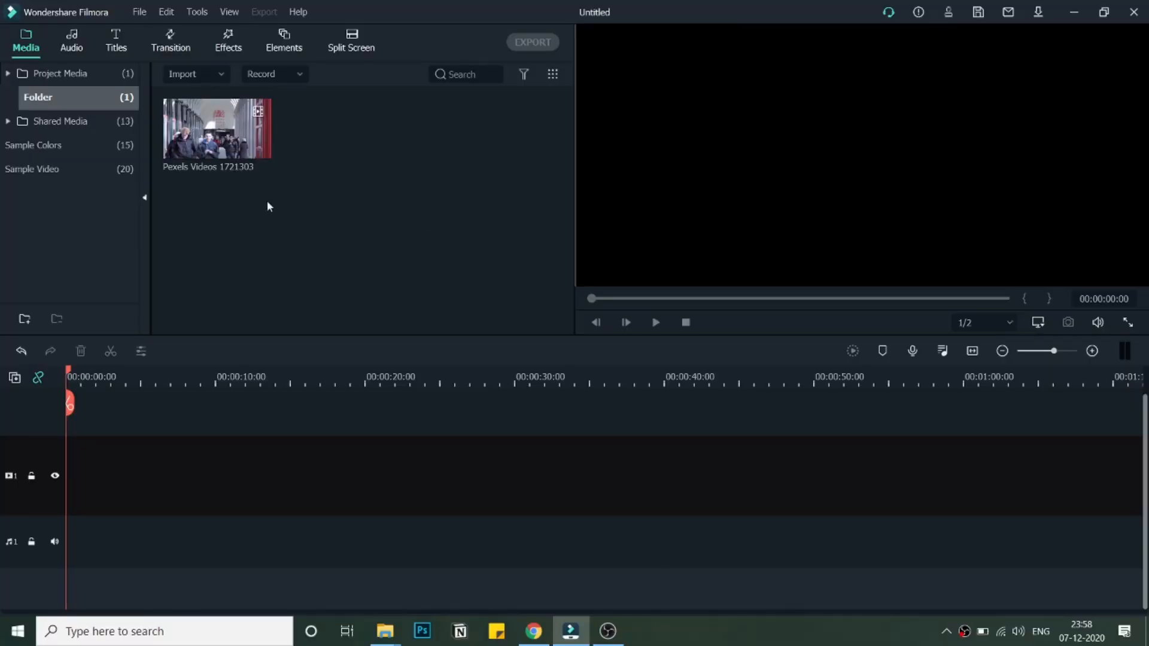
{"action": "mouse_move", "coordinate": [207, 187]}
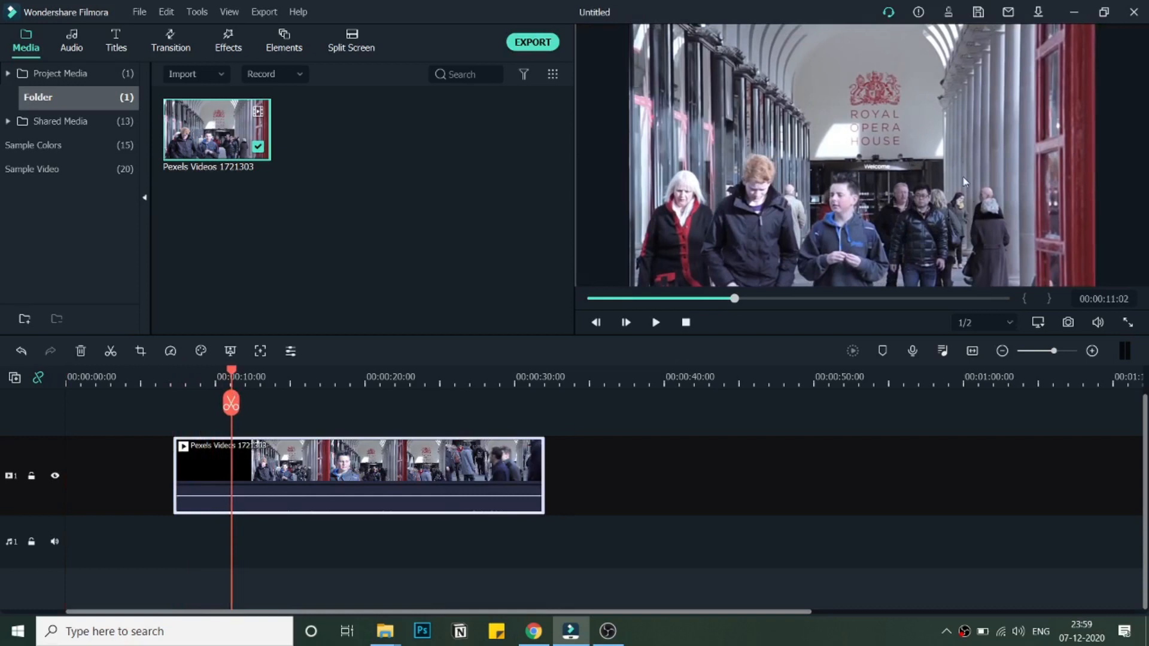
{"action": "mouse_move", "coordinate": [390, 370]}
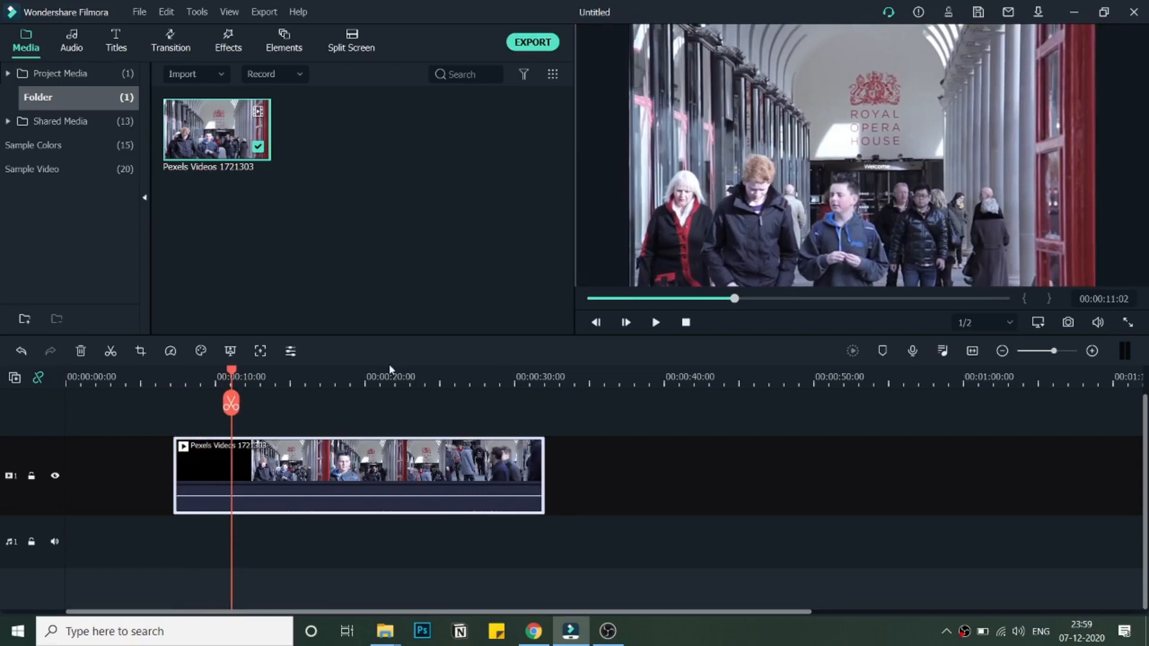
Step: Scrub the playhead to about 00:00:11 in the Pexels clip to choose the freeze moment
{"action": "left_click_drag", "start_coordinate": [231, 369], "coordinate": [218, 370]}
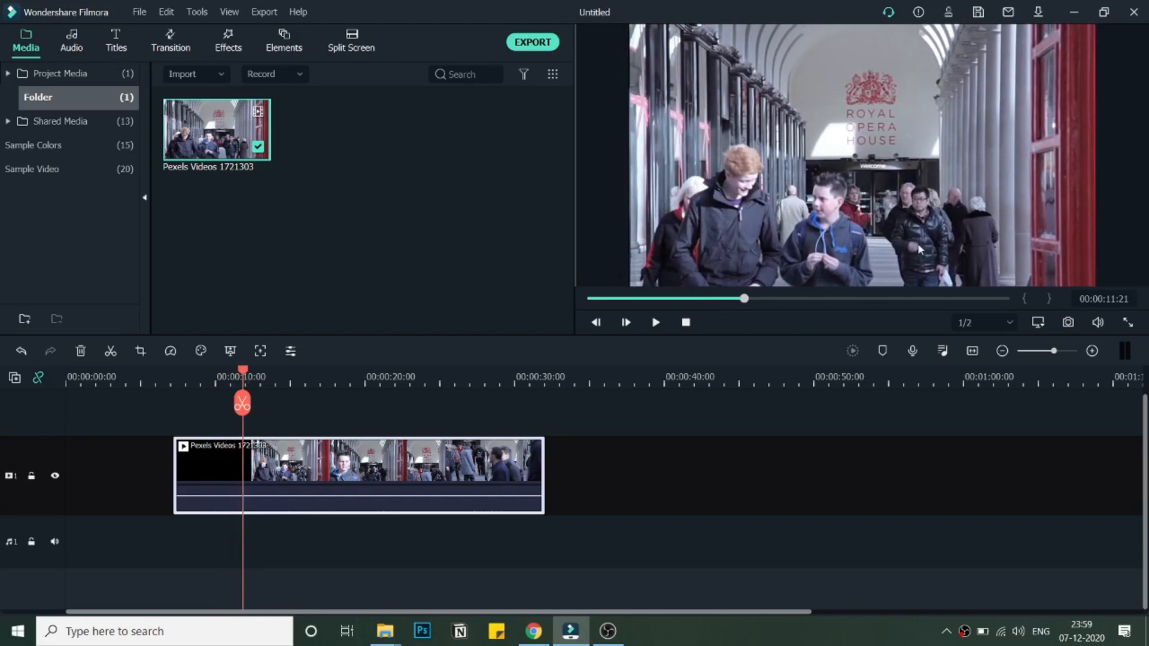
{"action": "mouse_move", "coordinate": [475, 366]}
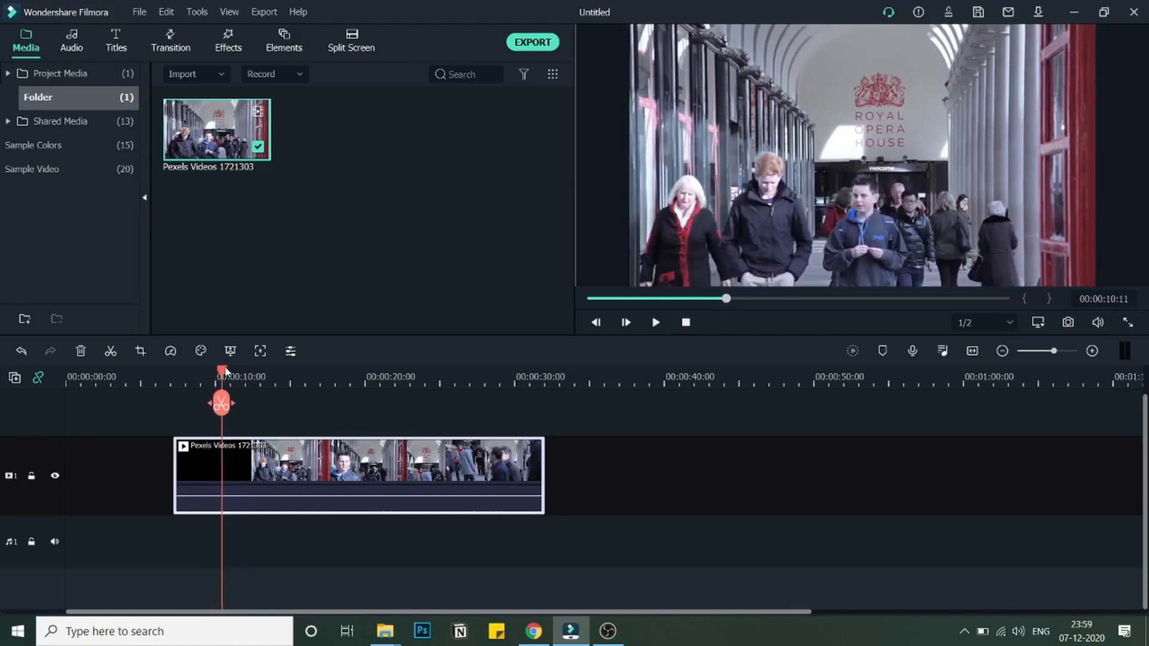
{"action": "left_click_drag", "start_coordinate": [223, 376], "coordinate": [234, 376]}
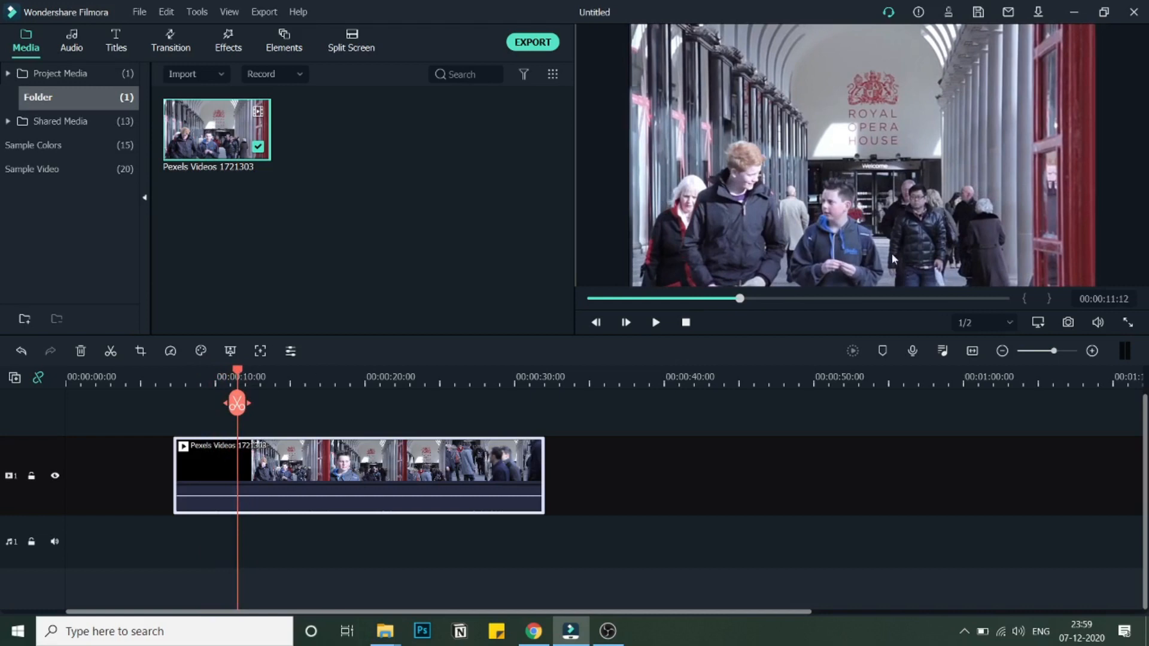
{"action": "mouse_move", "coordinate": [895, 194]}
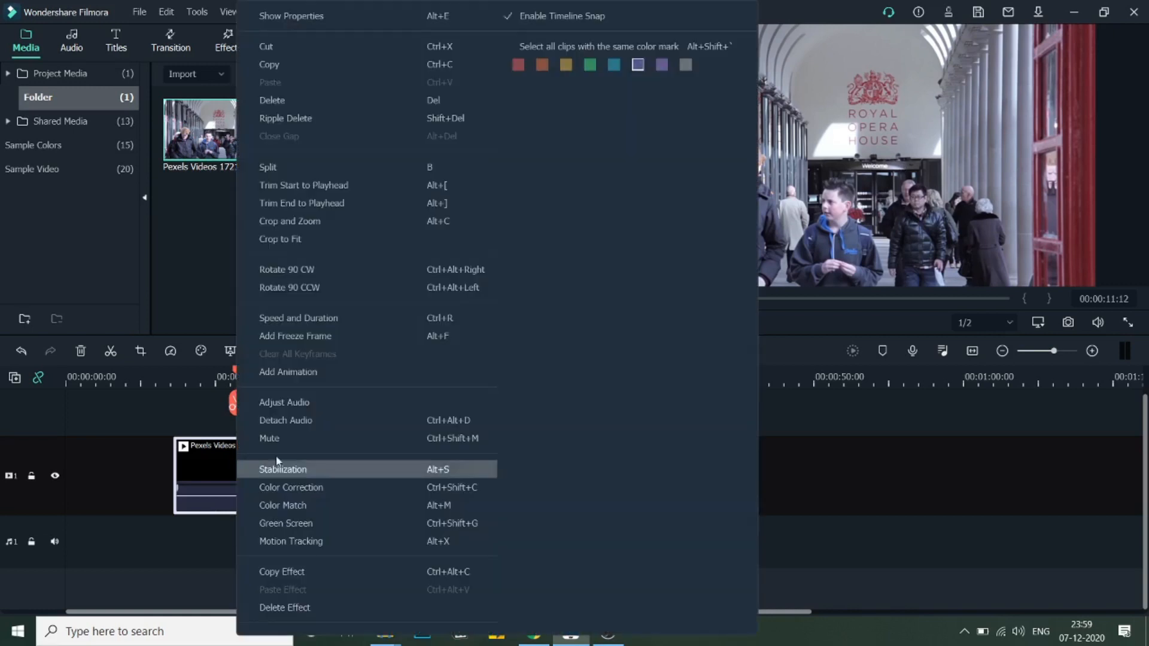
Step: Add a freeze frame to the Pexels clip at the 11-second playhead position
{"action": "left_click", "coordinate": [294, 335]}
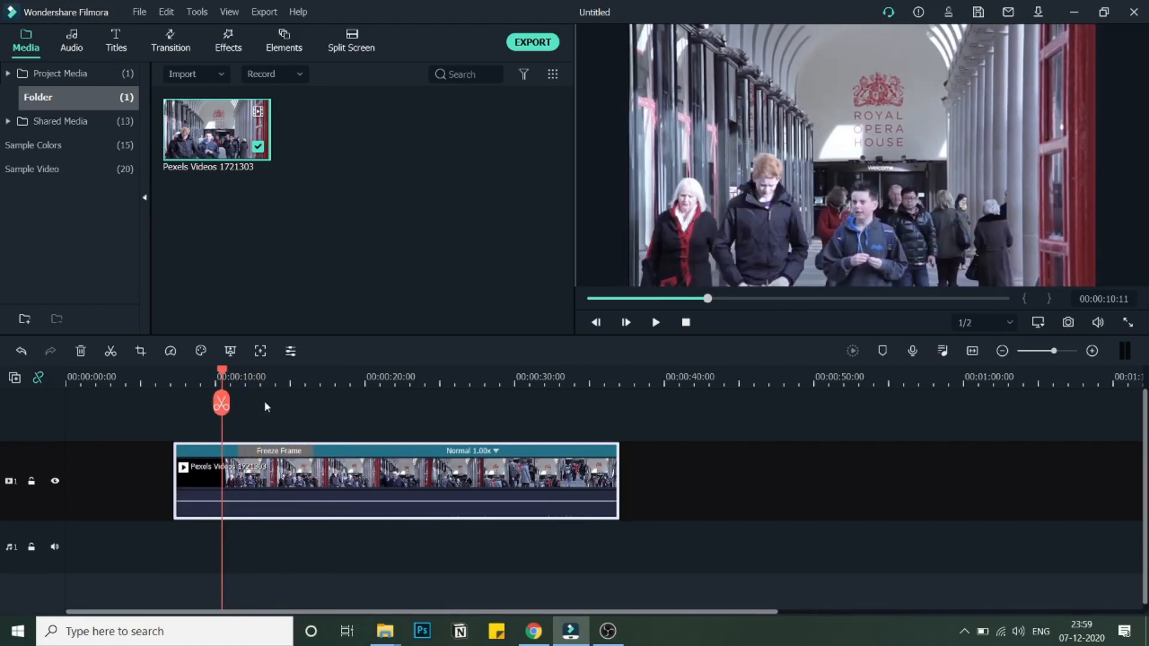
{"action": "mouse_move", "coordinate": [263, 402]}
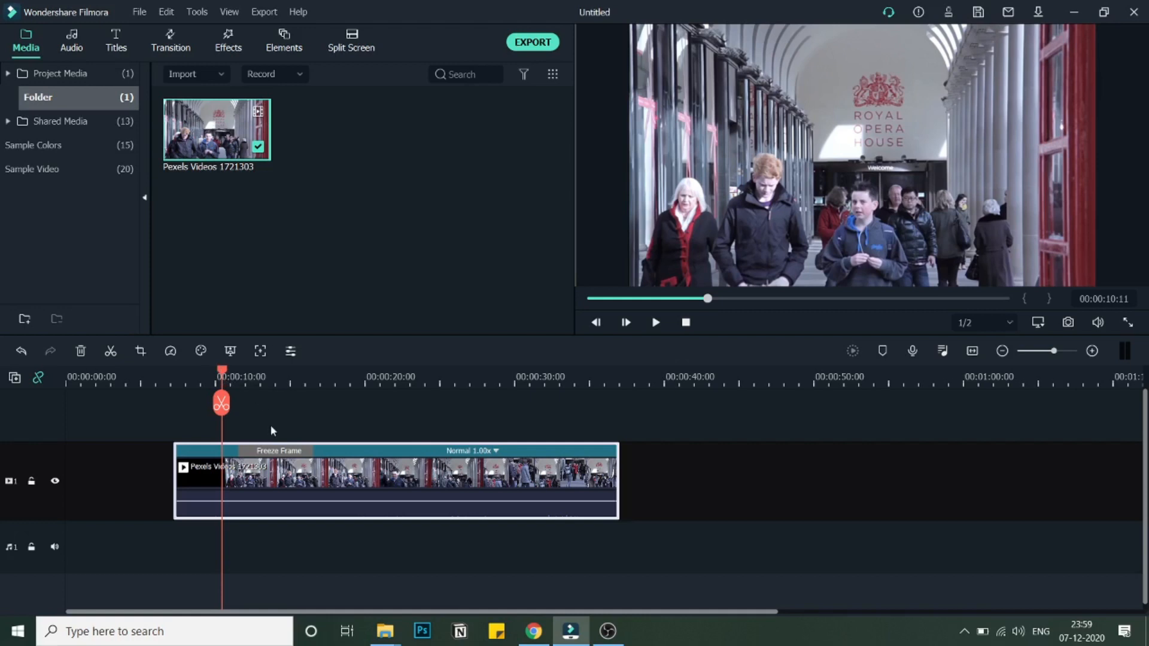
Step: Place the Black sample colour clip on track 2 over the freeze frame and preview it
{"action": "left_click", "coordinate": [37, 145]}
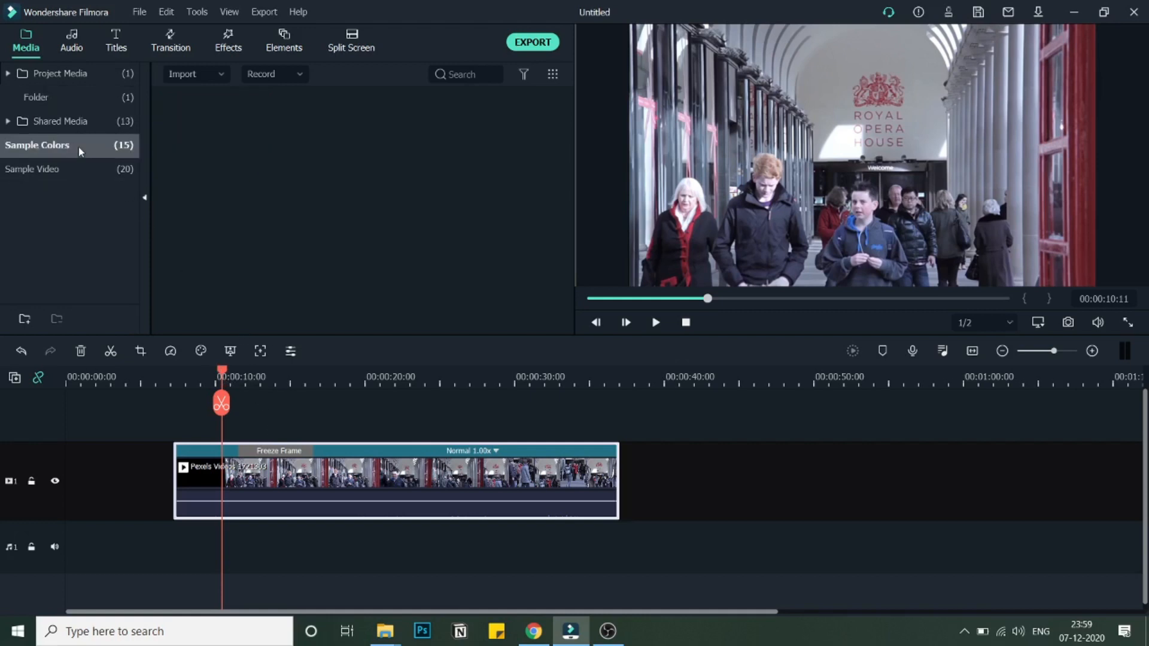
{"action": "left_click", "coordinate": [37, 144]}
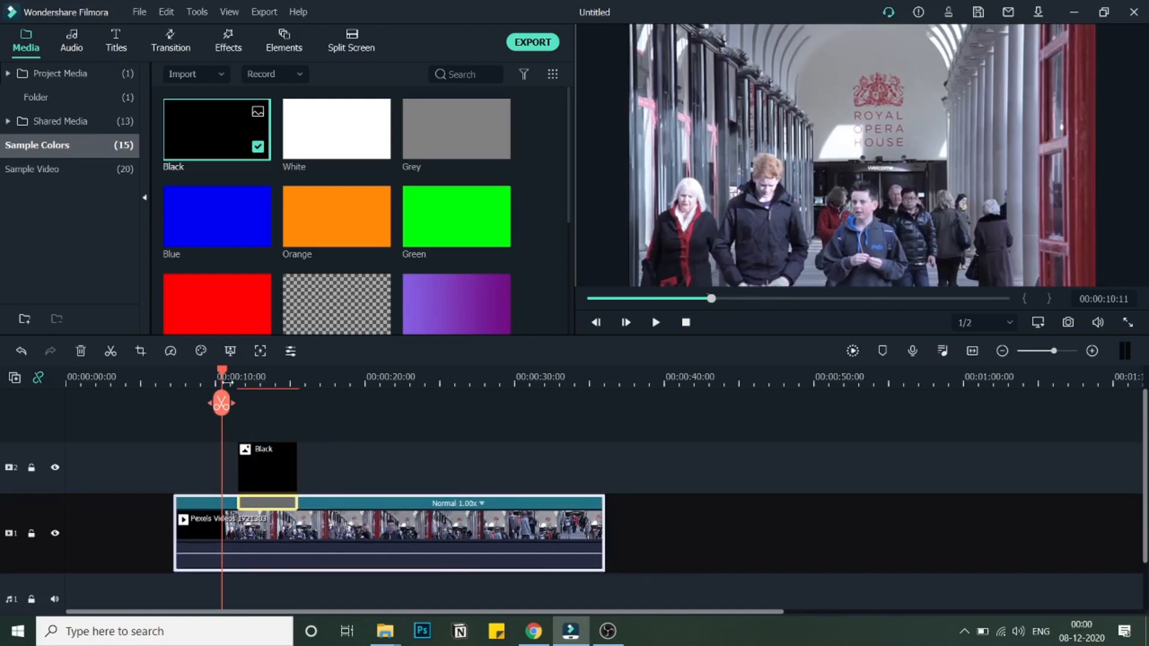
{"action": "left_click_drag", "start_coordinate": [223, 370], "coordinate": [272, 369]}
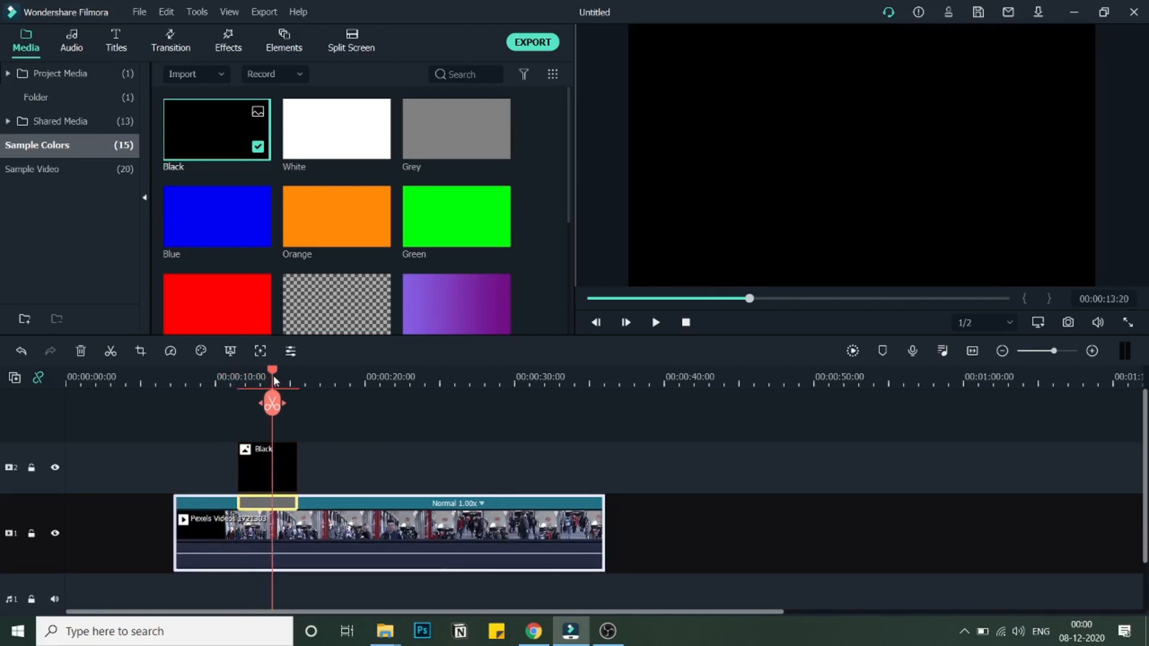
{"action": "left_click_drag", "start_coordinate": [272, 377], "coordinate": [230, 377]}
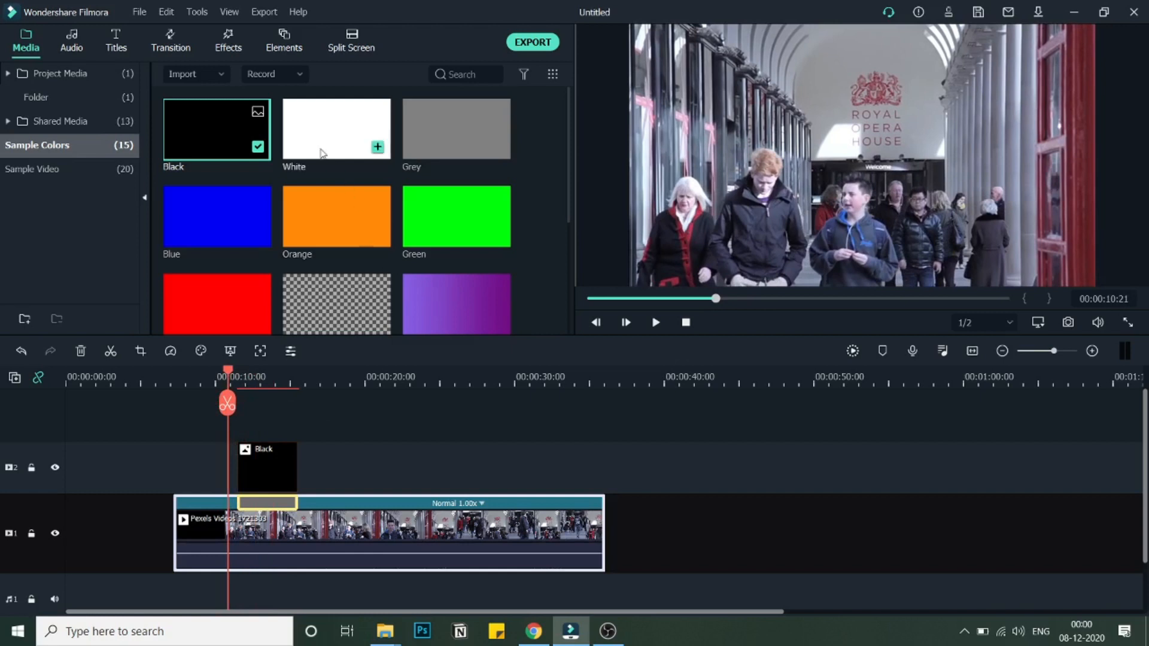
{"action": "left_click", "coordinate": [227, 40]}
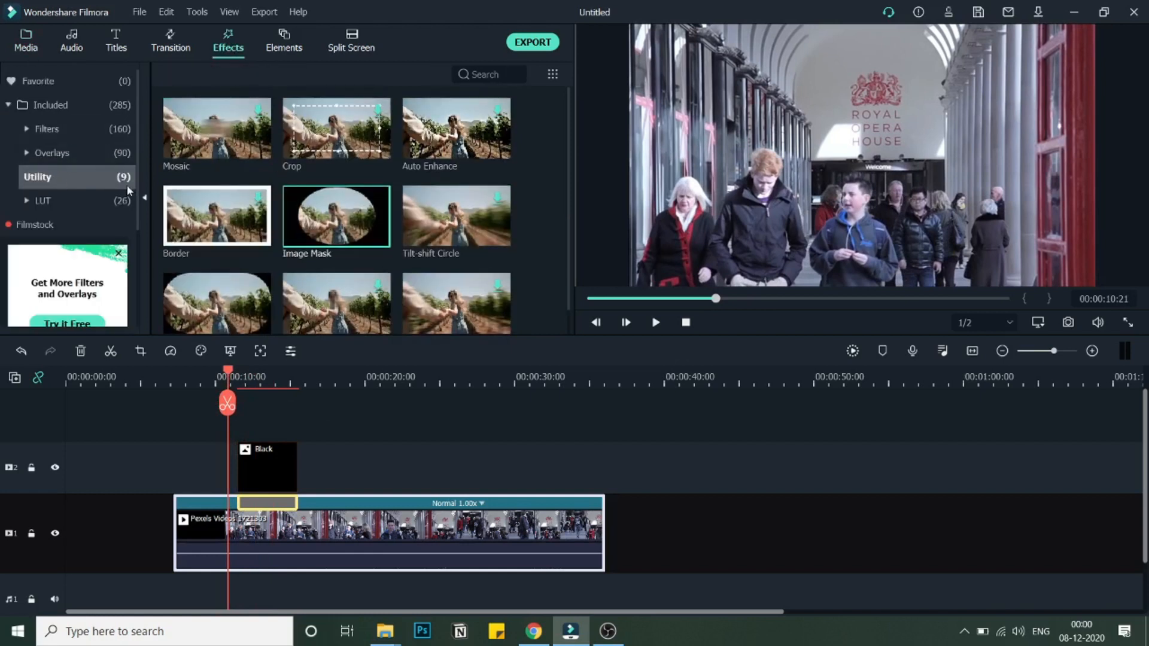
{"action": "mouse_move", "coordinate": [335, 215]}
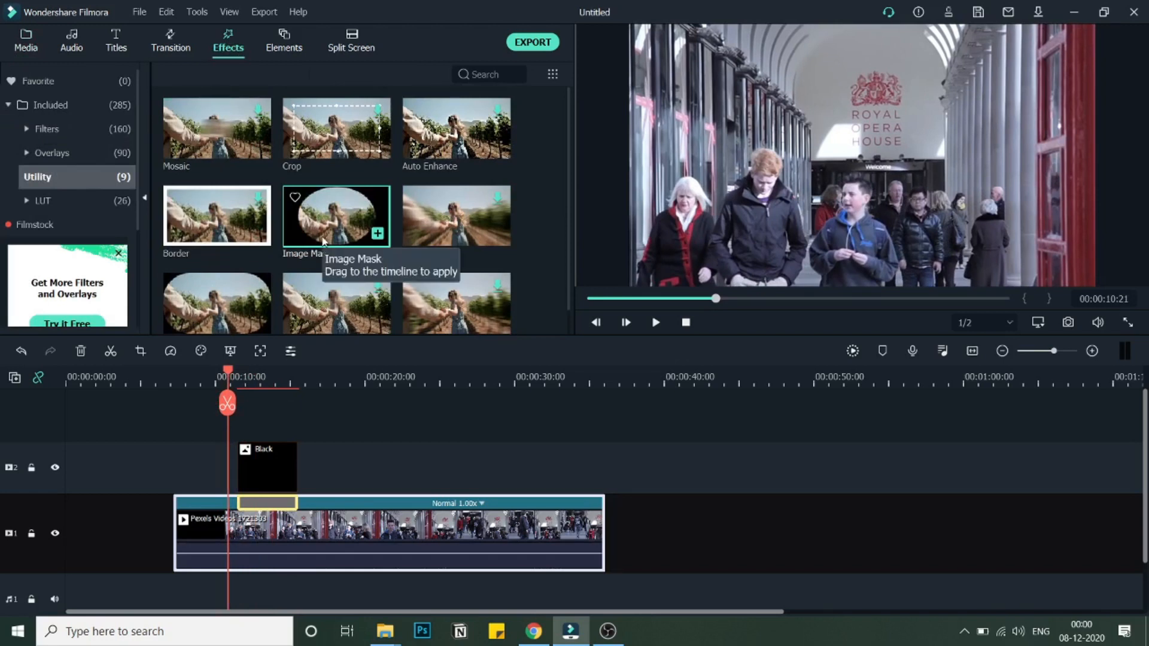
{"action": "mouse_move", "coordinate": [339, 270]}
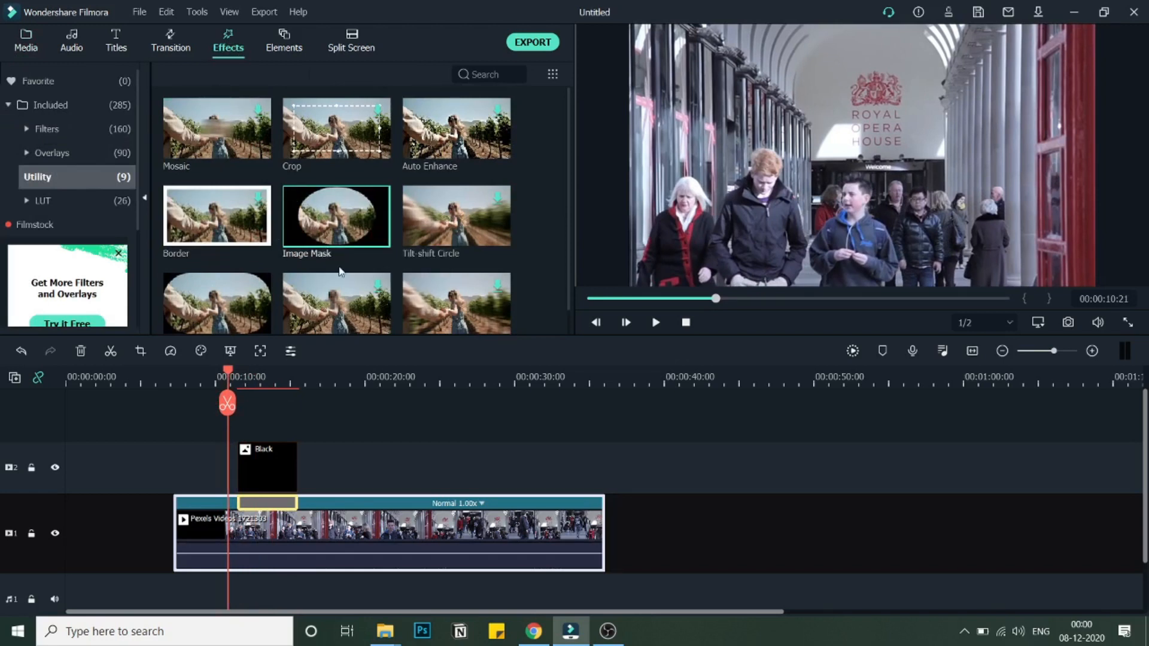
{"action": "mouse_move", "coordinate": [308, 282]}
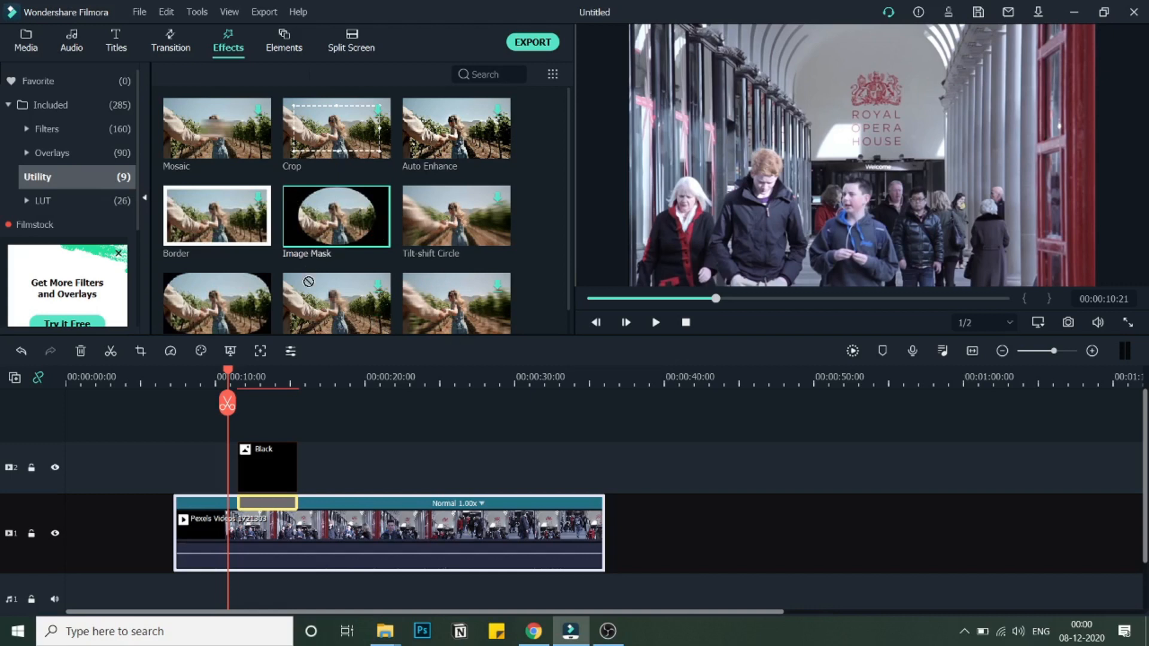
Step: Apply the Image Mask effect to the Black clip and return to the media library
{"action": "left_click", "coordinate": [266, 467]}
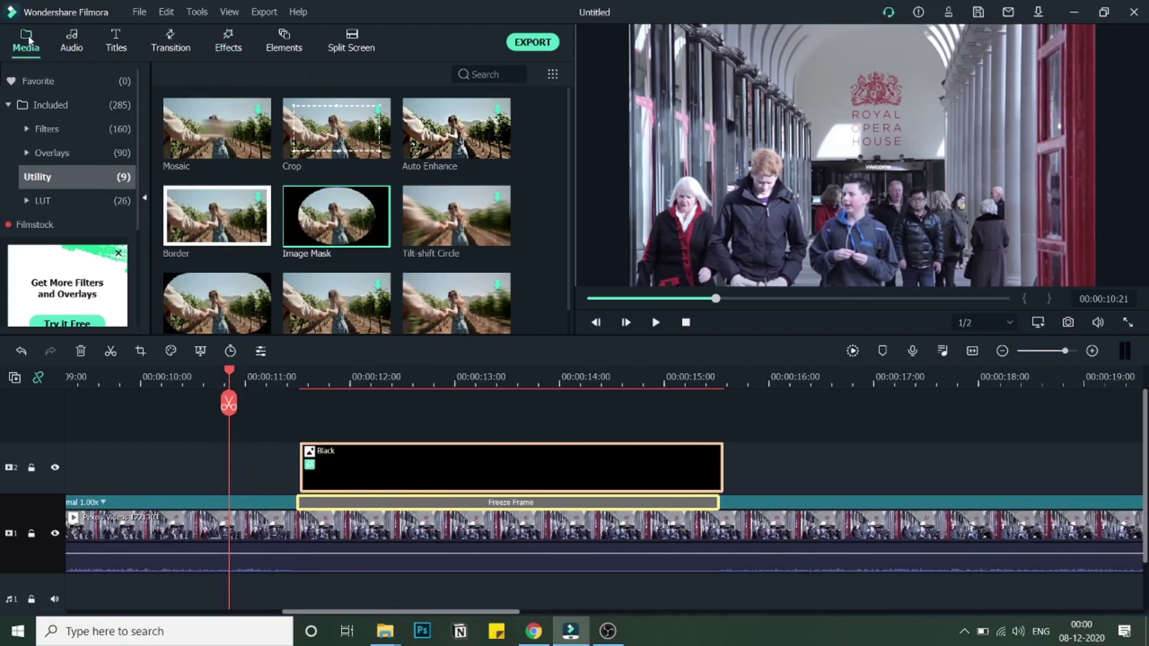
{"action": "left_click", "coordinate": [25, 41]}
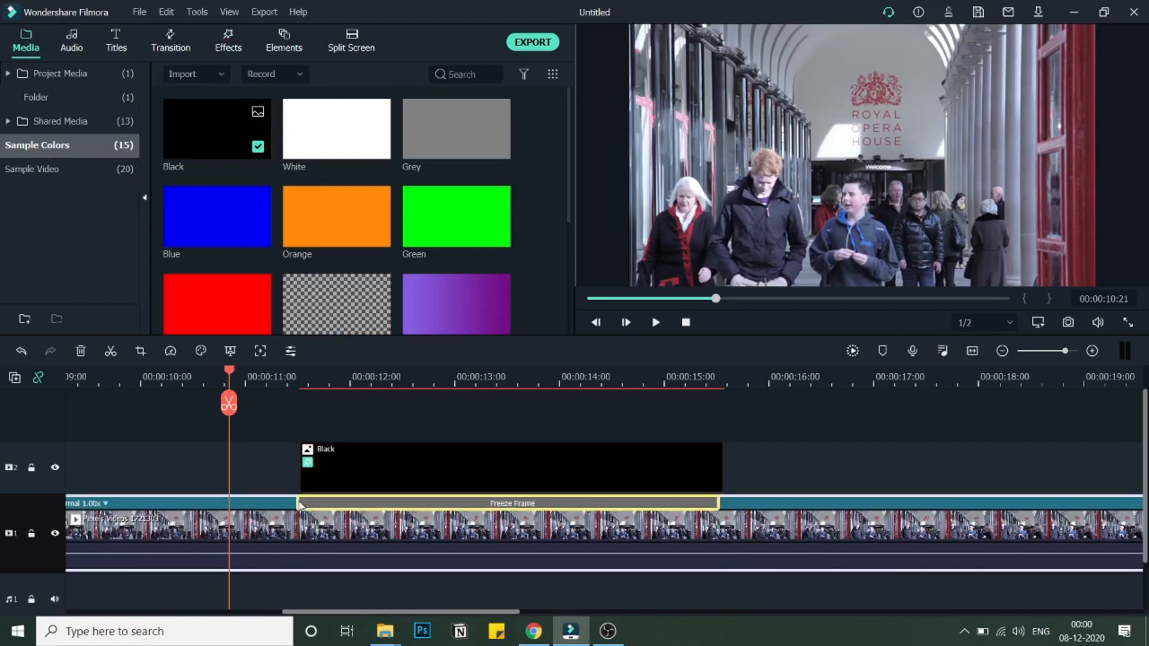
Step: Bring up the Black clip's editing panel with its Animation > Customize settings
{"action": "left_click", "coordinate": [510, 467]}
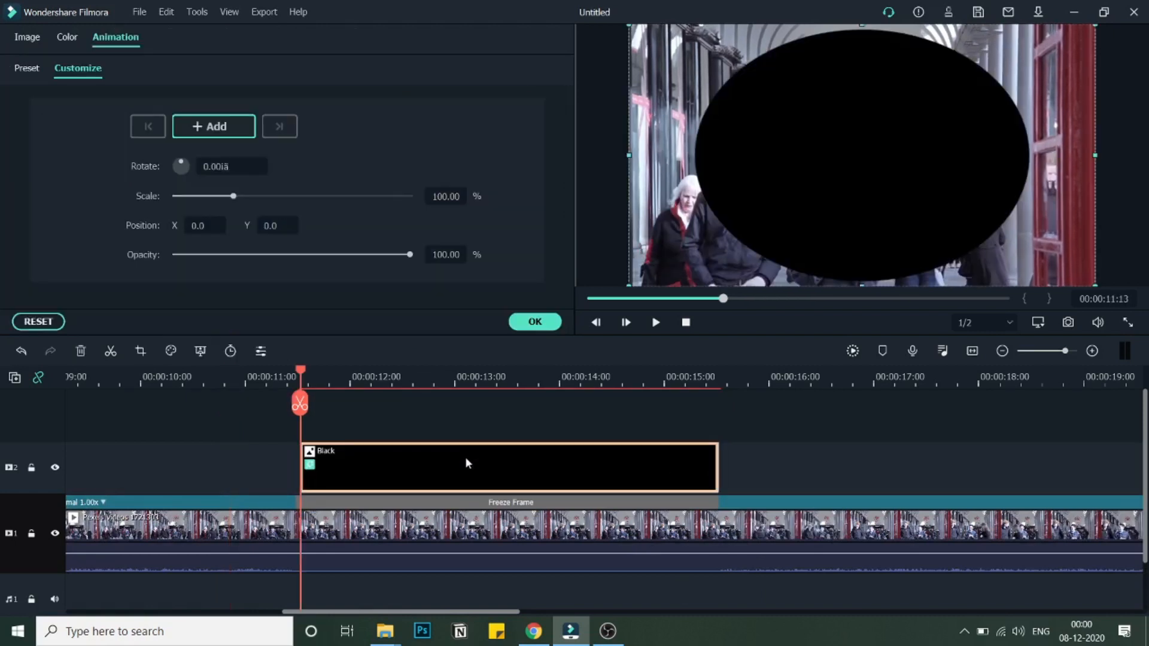
{"action": "mouse_move", "coordinate": [738, 54]}
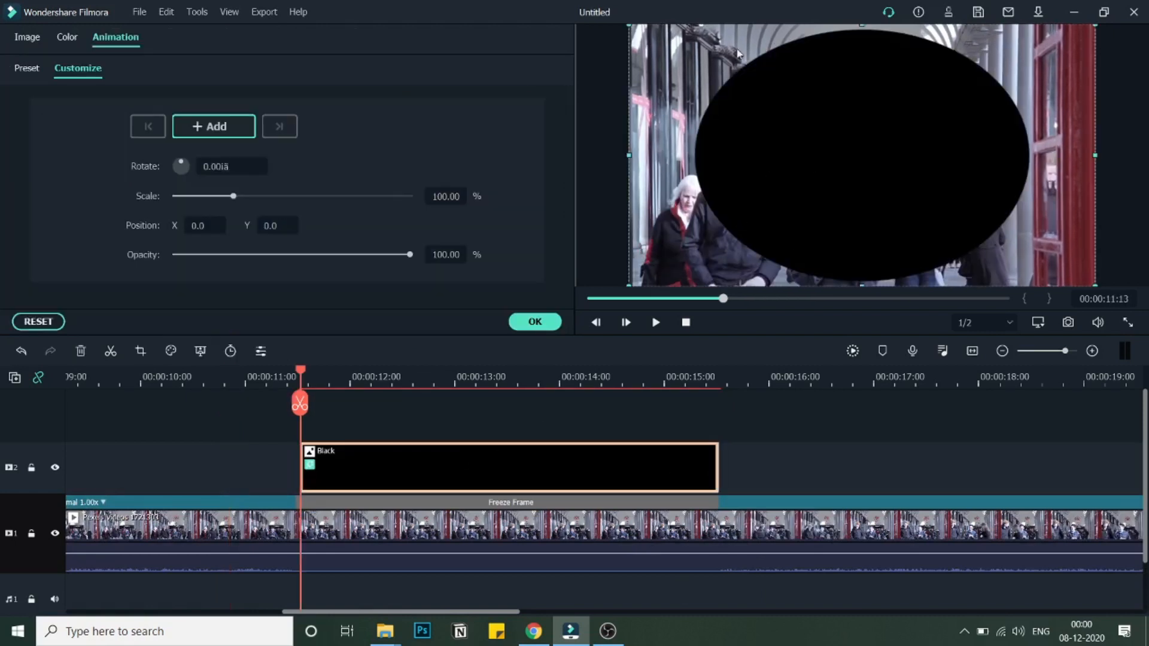
{"action": "mouse_move", "coordinate": [500, 198]}
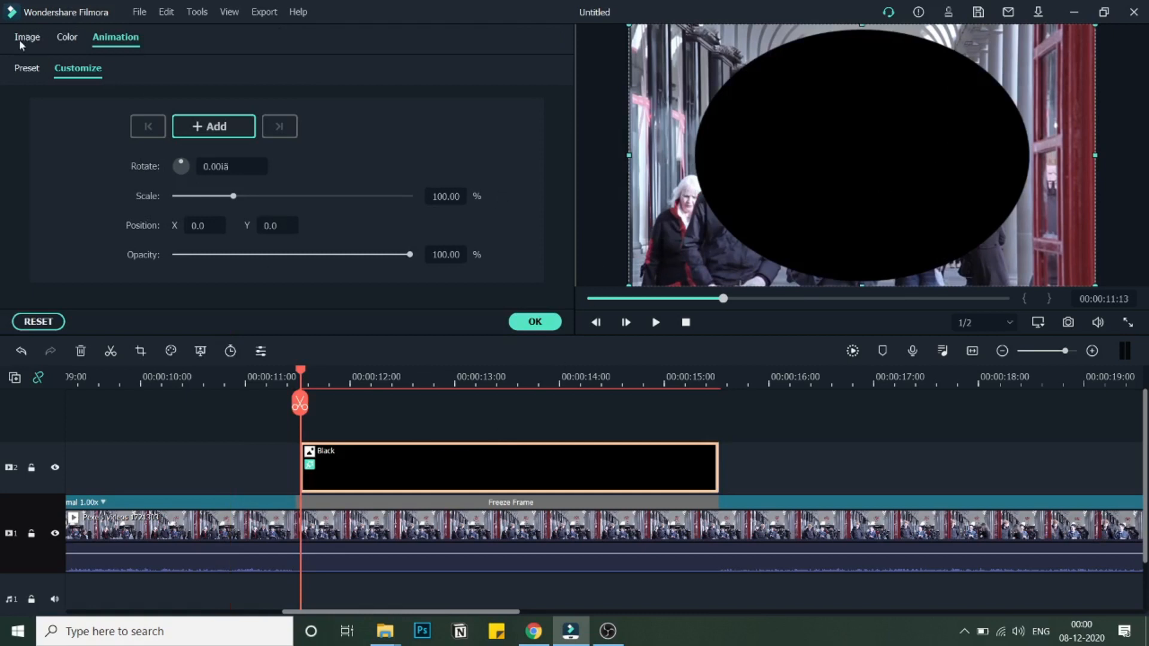
Step: Tick Invert Mask under Image Mask so the scene shows inside the oval
{"action": "left_click", "coordinate": [28, 37]}
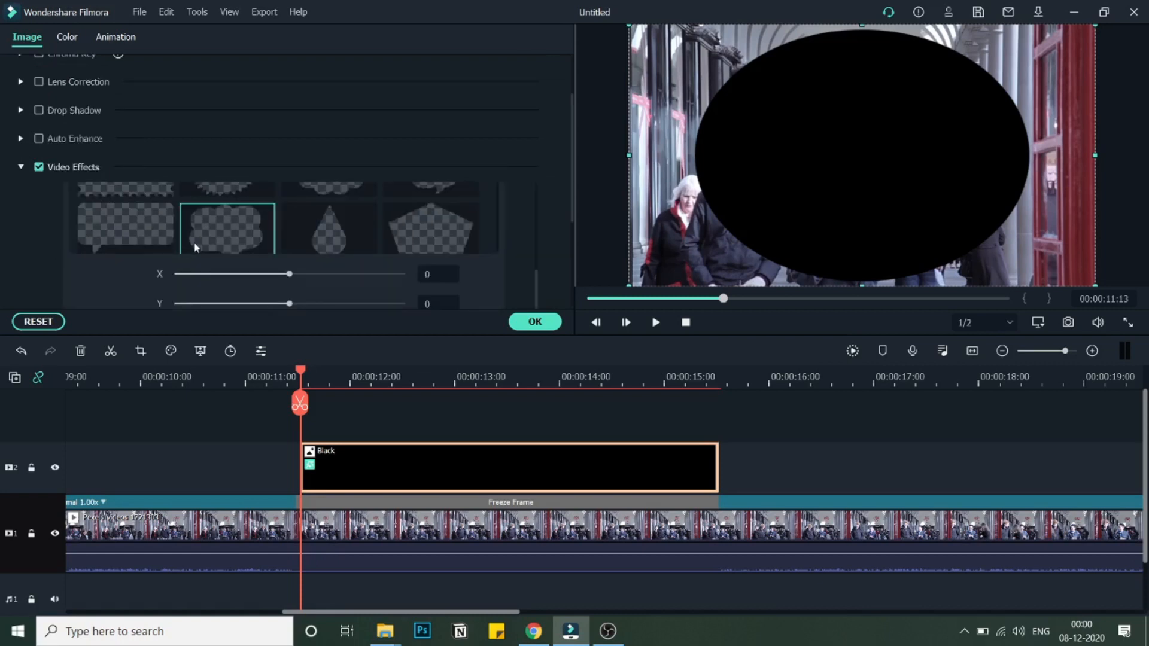
{"action": "scroll", "scroll_direction": "down", "scroll_amount": 3}
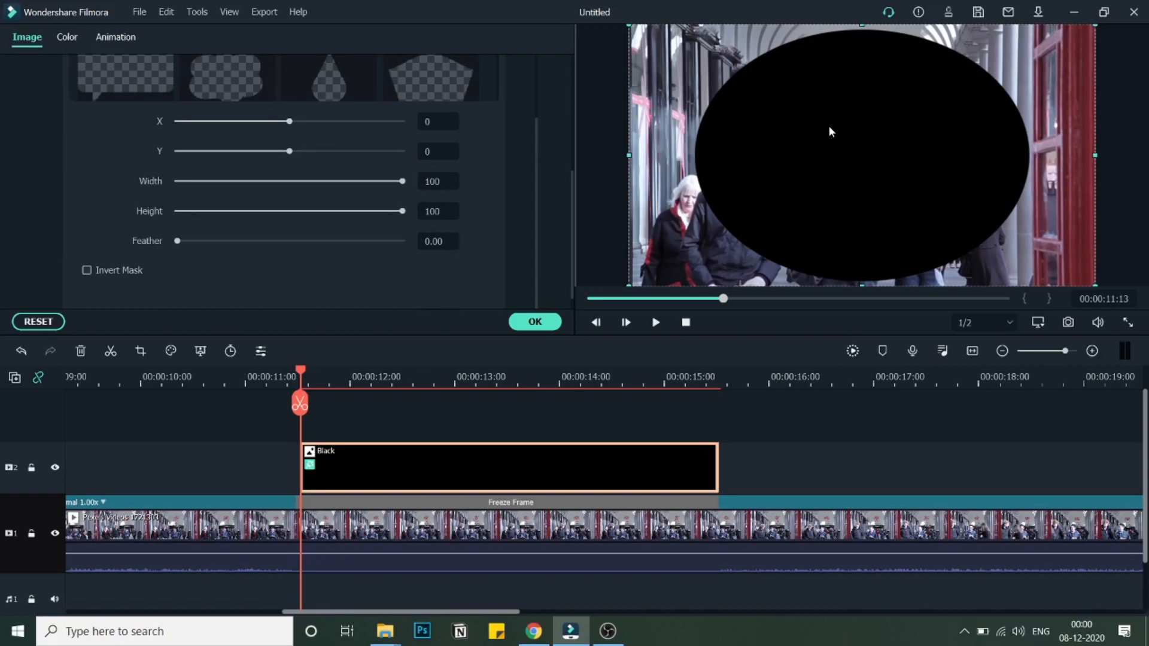
{"action": "mouse_move", "coordinate": [193, 246]}
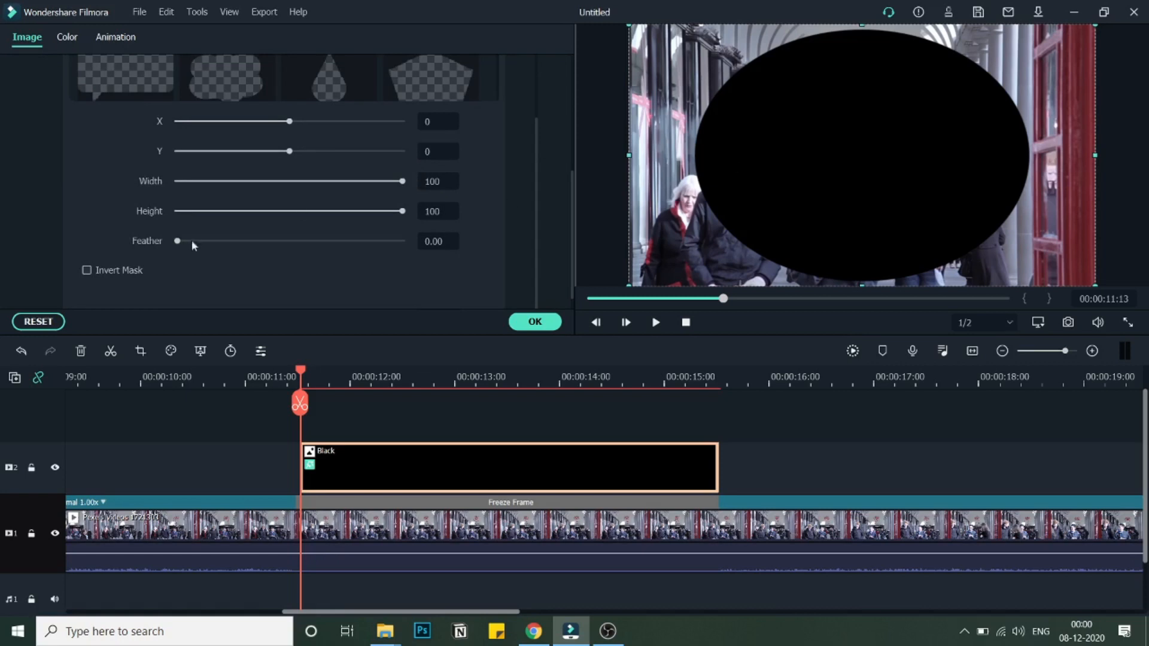
{"action": "left_click", "coordinate": [86, 270]}
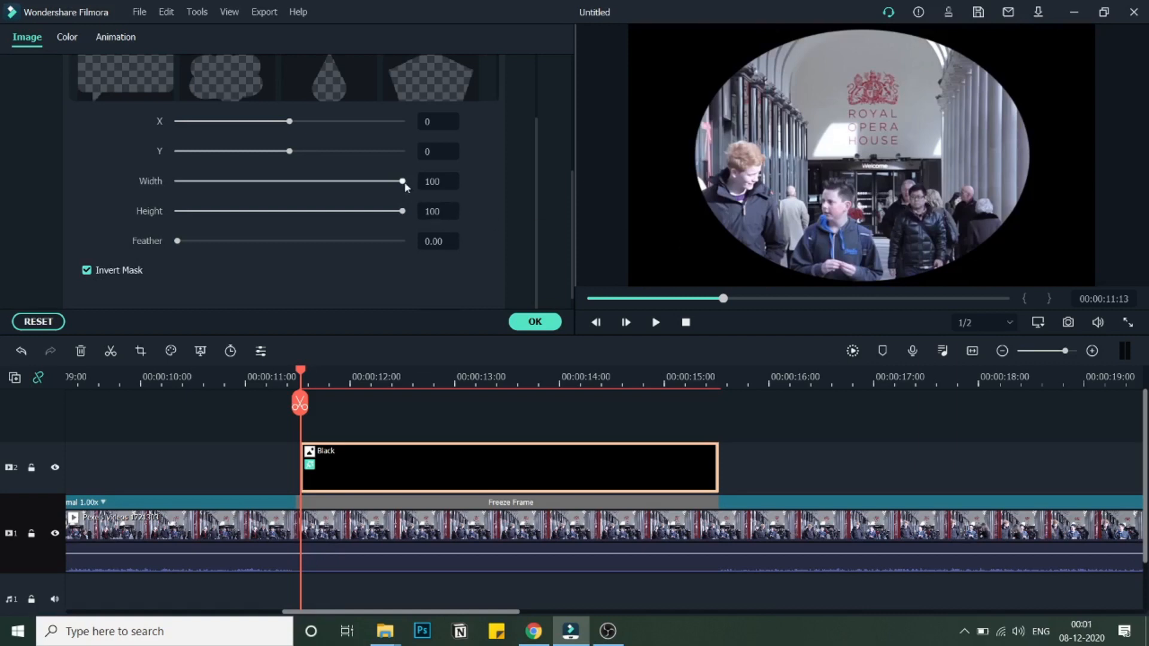
Step: Shrink the mask to roughly width 37 and height 46, forming a small near-circle
{"action": "left_click_drag", "start_coordinate": [401, 180], "coordinate": [309, 180]}
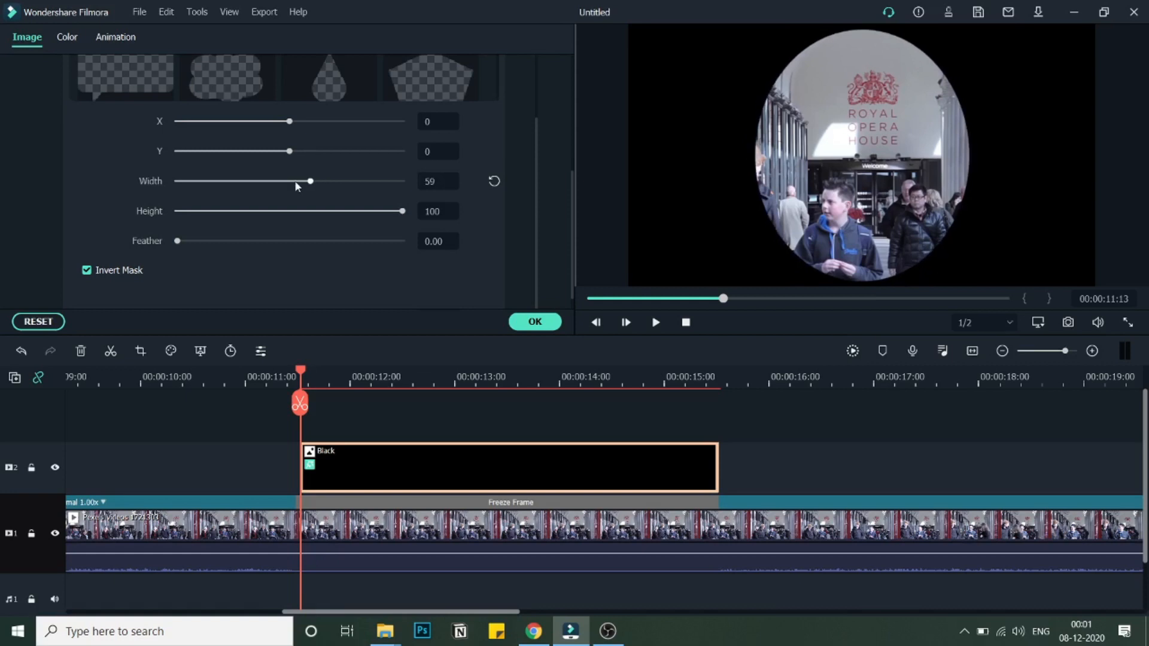
{"action": "left_click_drag", "start_coordinate": [308, 181], "coordinate": [287, 181]}
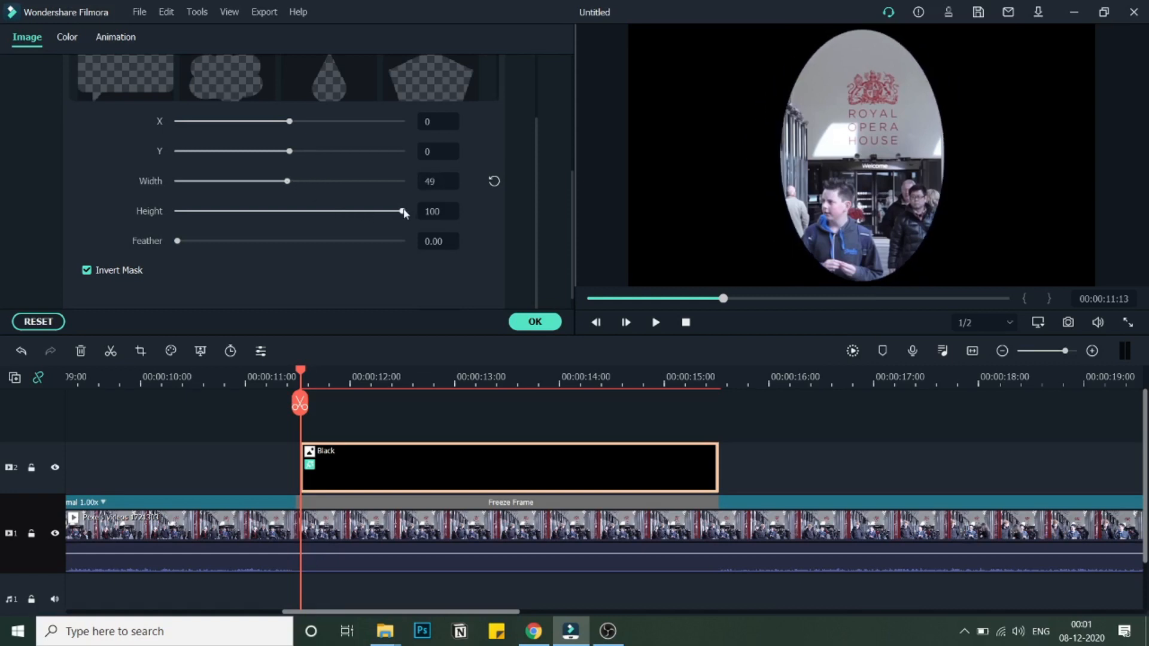
{"action": "left_click_drag", "start_coordinate": [402, 210], "coordinate": [277, 210]}
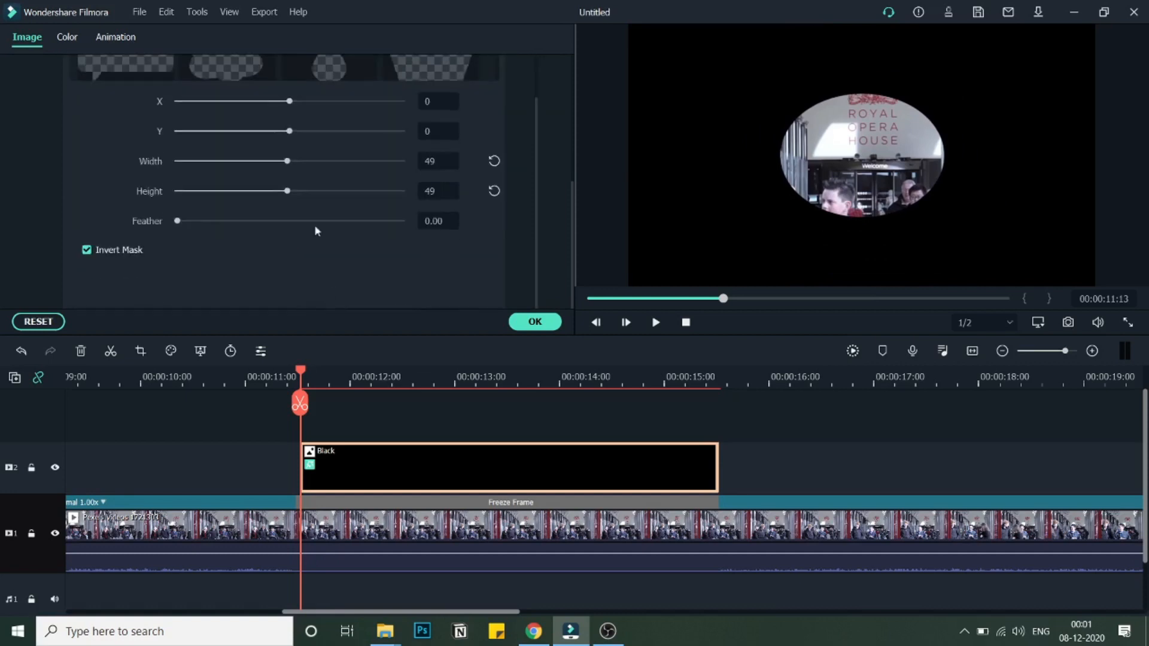
{"action": "left_click_drag", "start_coordinate": [288, 160], "coordinate": [272, 160]}
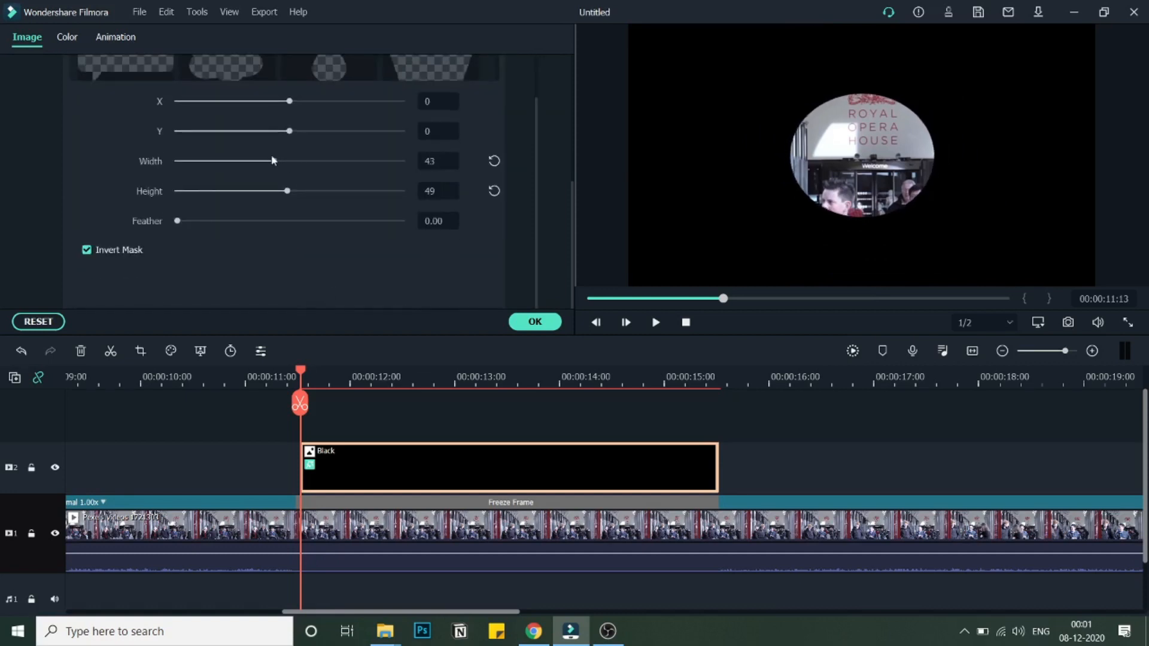
{"action": "left_click_drag", "start_coordinate": [275, 162], "coordinate": [263, 161]}
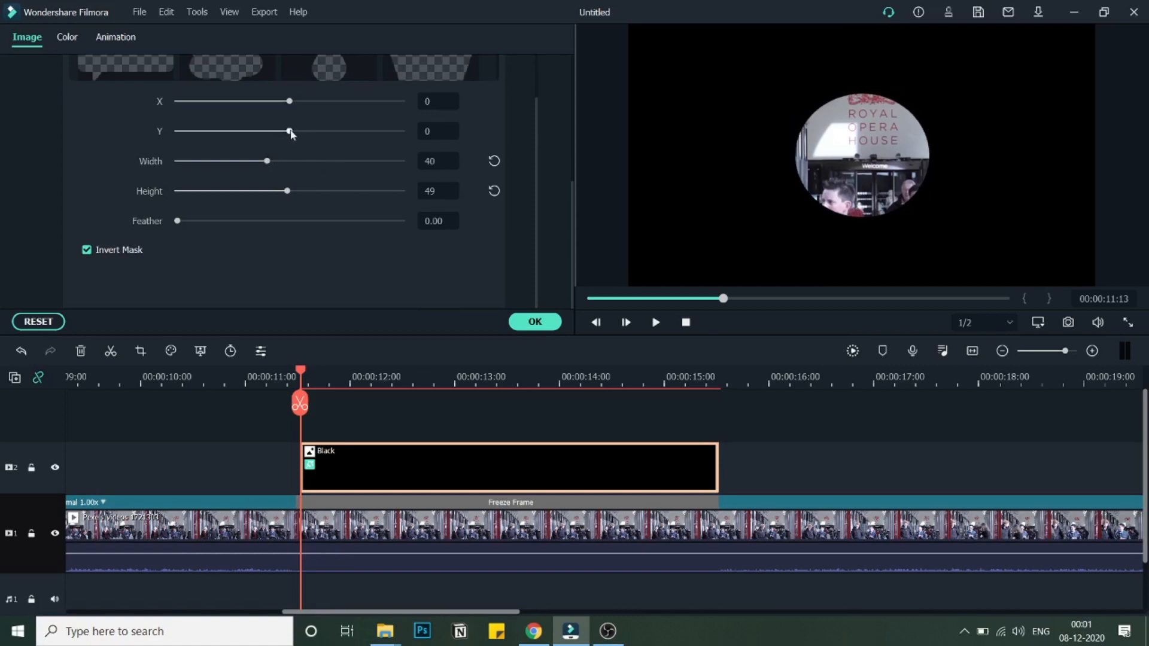
Step: Move the spotlight to about X 89, Y -69 onto the man in the dark jacket and refine its size
{"action": "left_click_drag", "start_coordinate": [290, 132], "coordinate": [280, 131]}
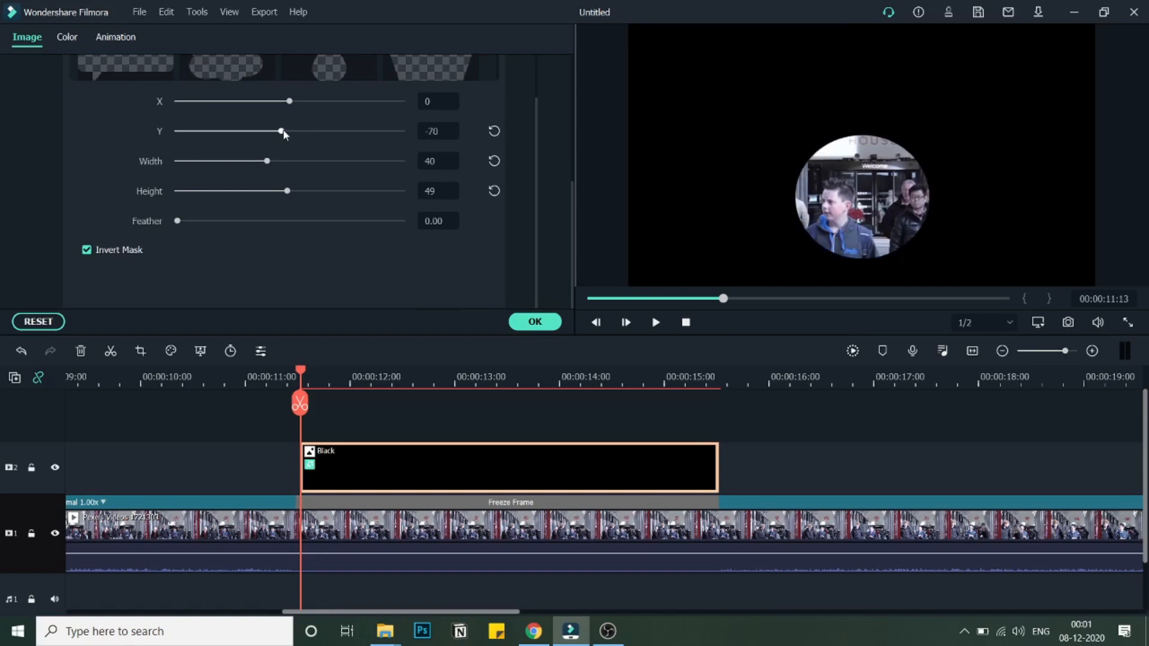
{"action": "left_click_drag", "start_coordinate": [280, 101], "coordinate": [290, 100]}
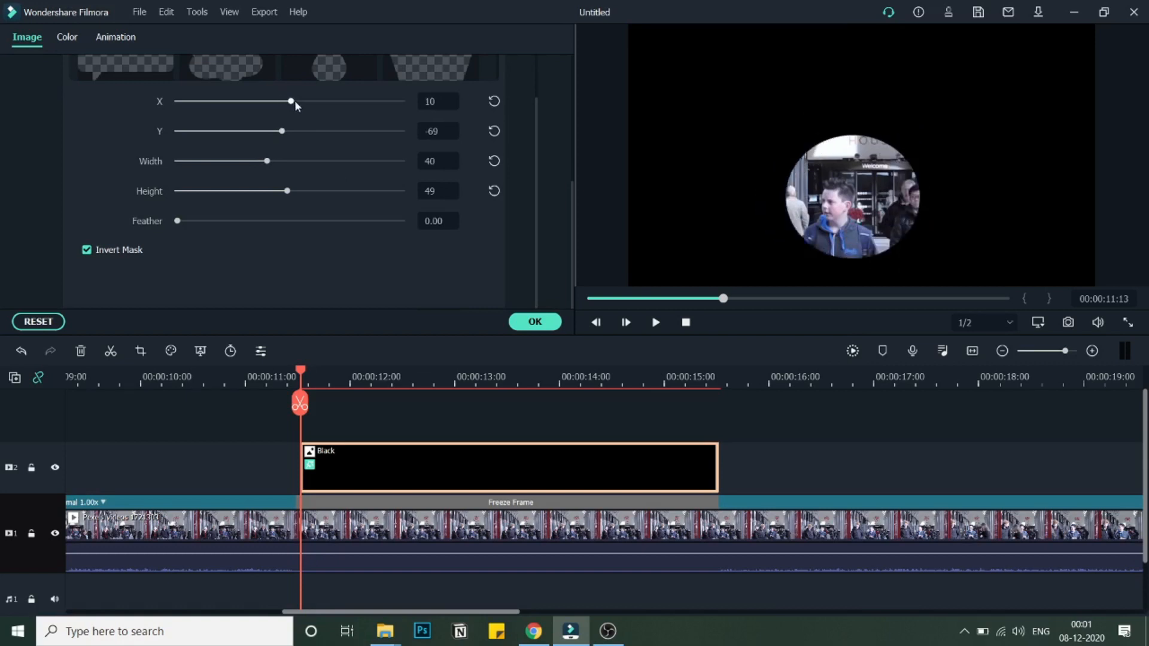
{"action": "left_click_drag", "start_coordinate": [291, 101], "coordinate": [298, 101]}
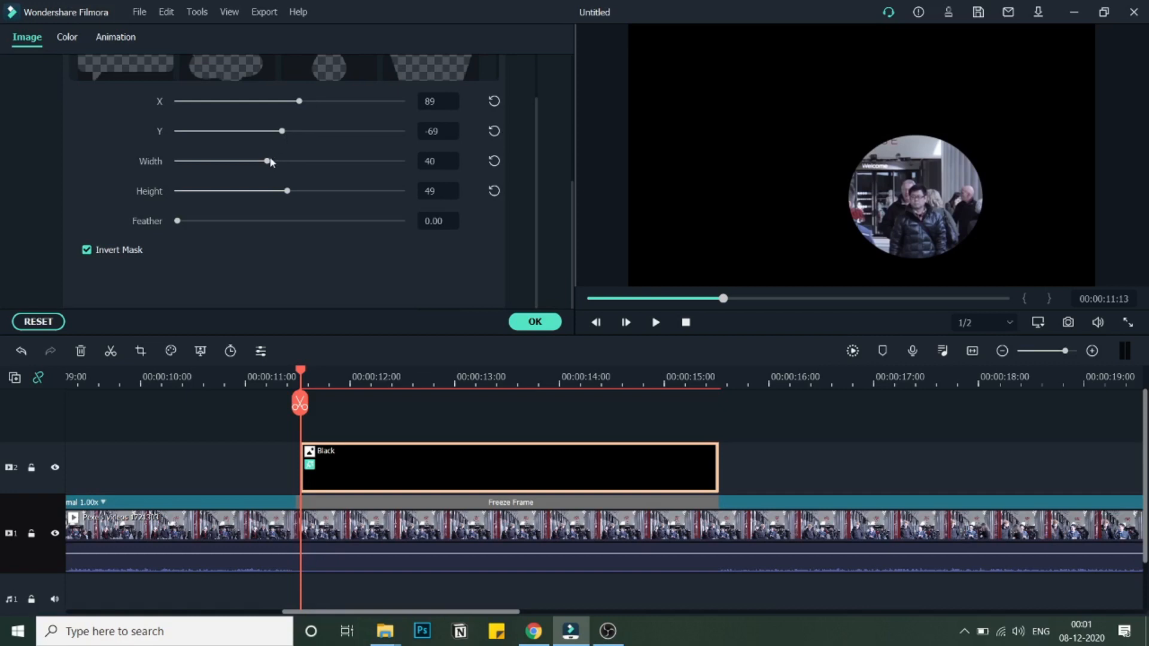
{"action": "left_click_drag", "start_coordinate": [268, 161], "coordinate": [264, 162]}
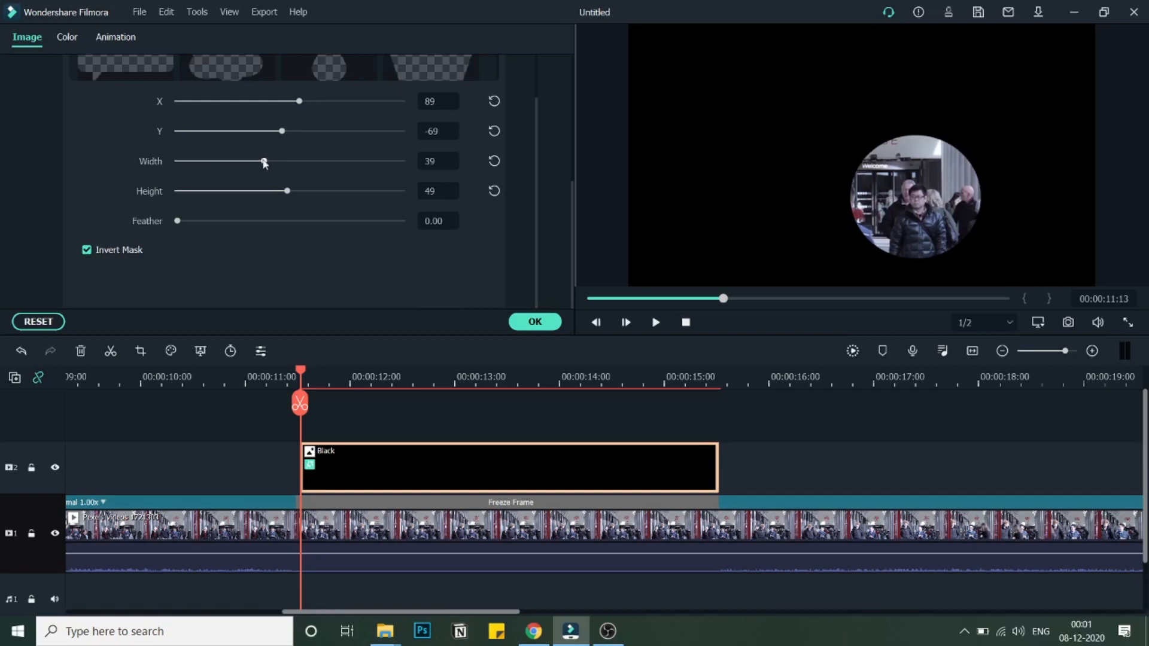
{"action": "left_click_drag", "start_coordinate": [263, 161], "coordinate": [258, 162]}
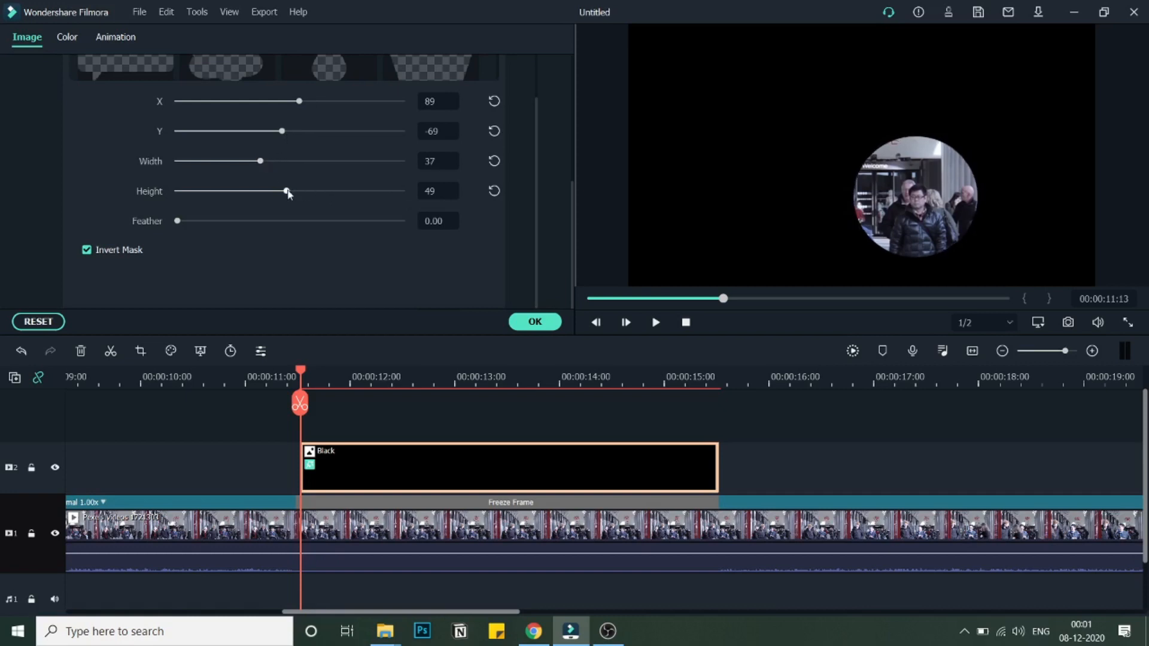
{"action": "left_click_drag", "start_coordinate": [286, 190], "coordinate": [279, 191]}
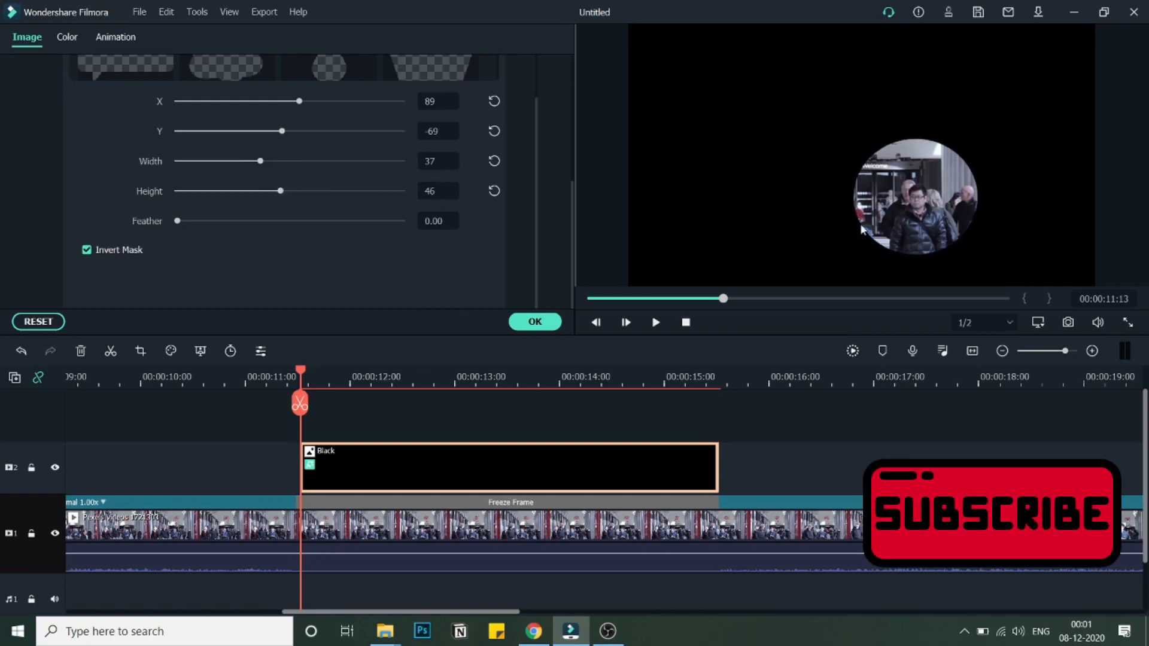
{"action": "scroll", "scroll_direction": "up", "scroll_amount": 3}
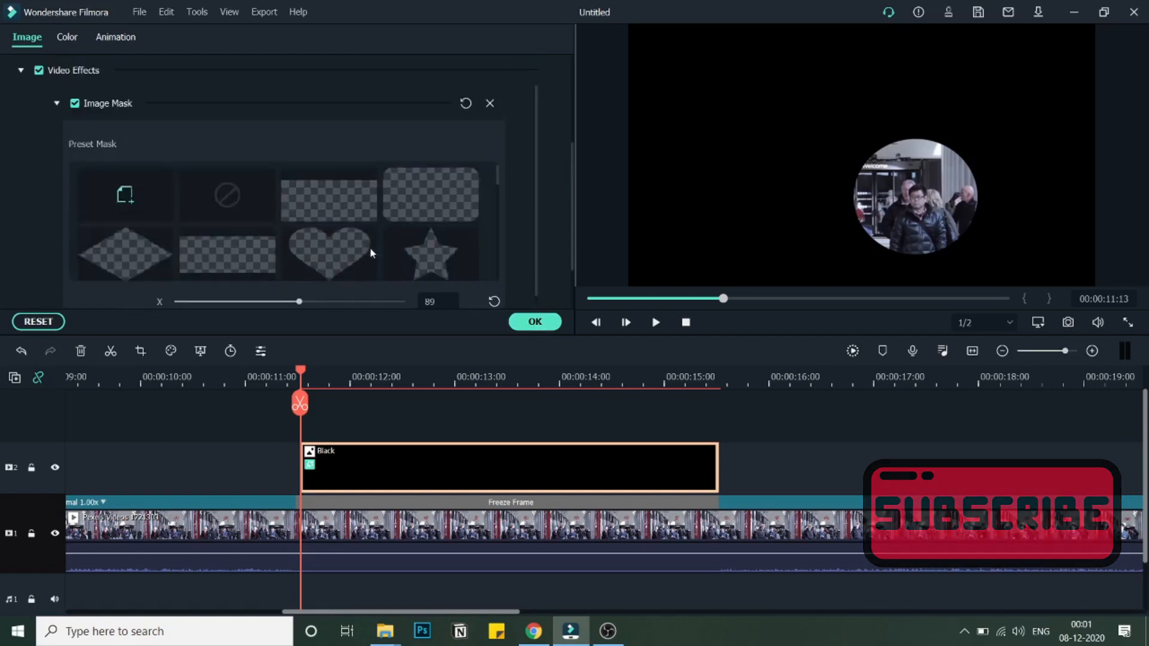
{"action": "scroll", "scroll_direction": "up", "scroll_amount": 3}
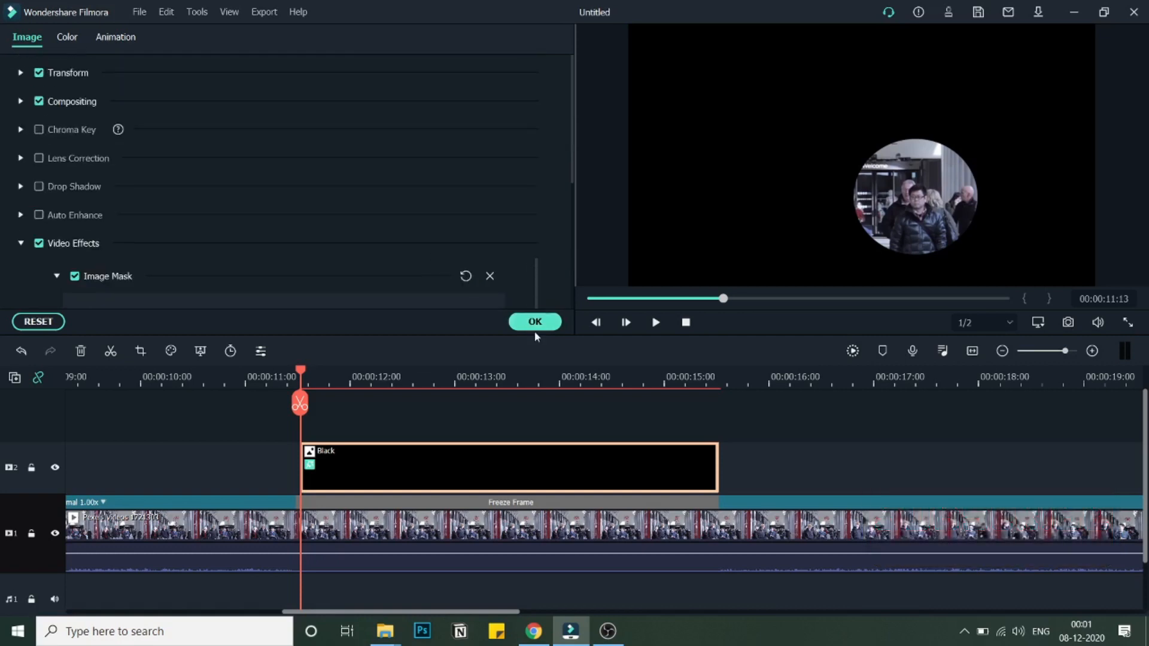
{"action": "left_click", "coordinate": [534, 322]}
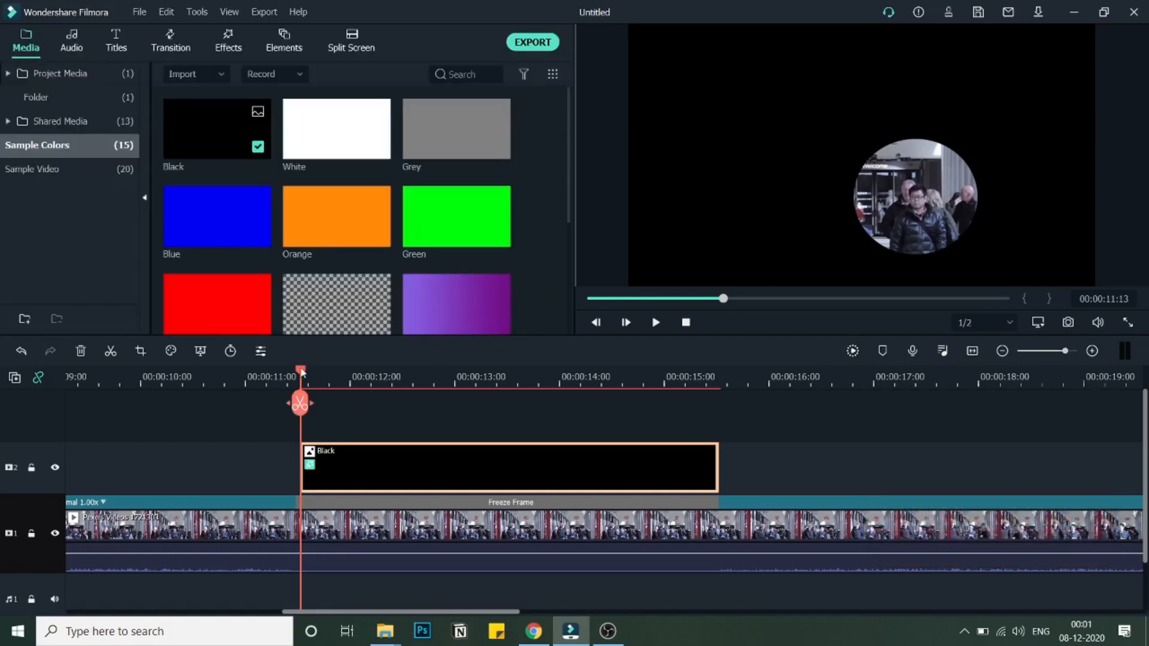
{"action": "left_click_drag", "start_coordinate": [301, 372], "coordinate": [292, 371]}
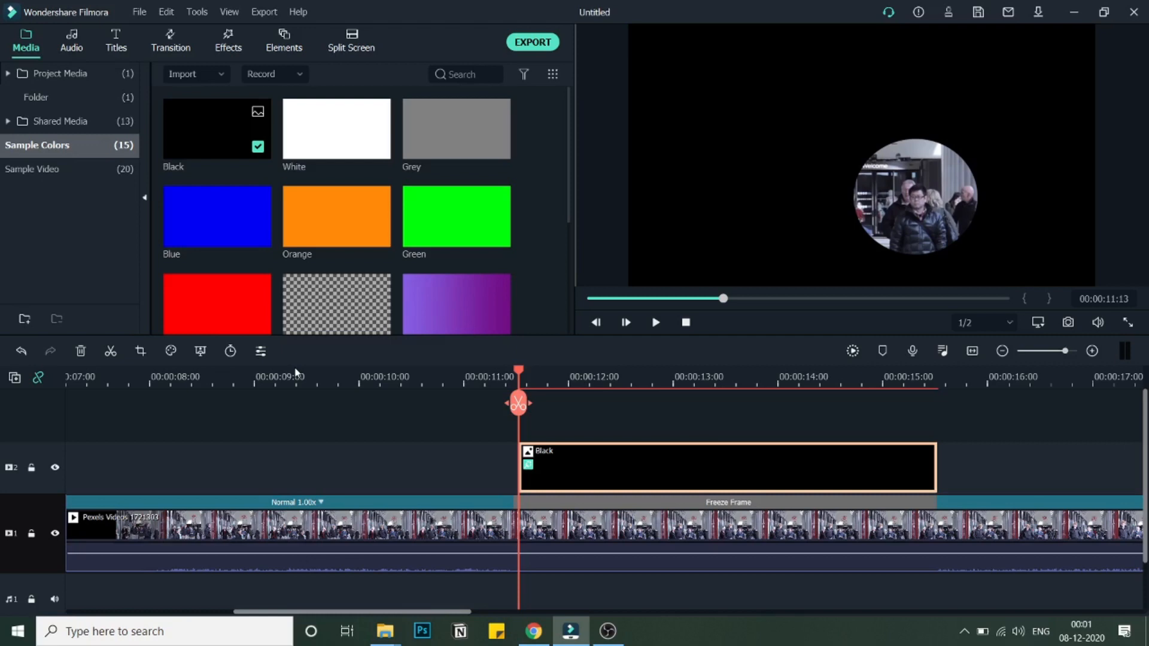
{"action": "mouse_move", "coordinate": [335, 418]}
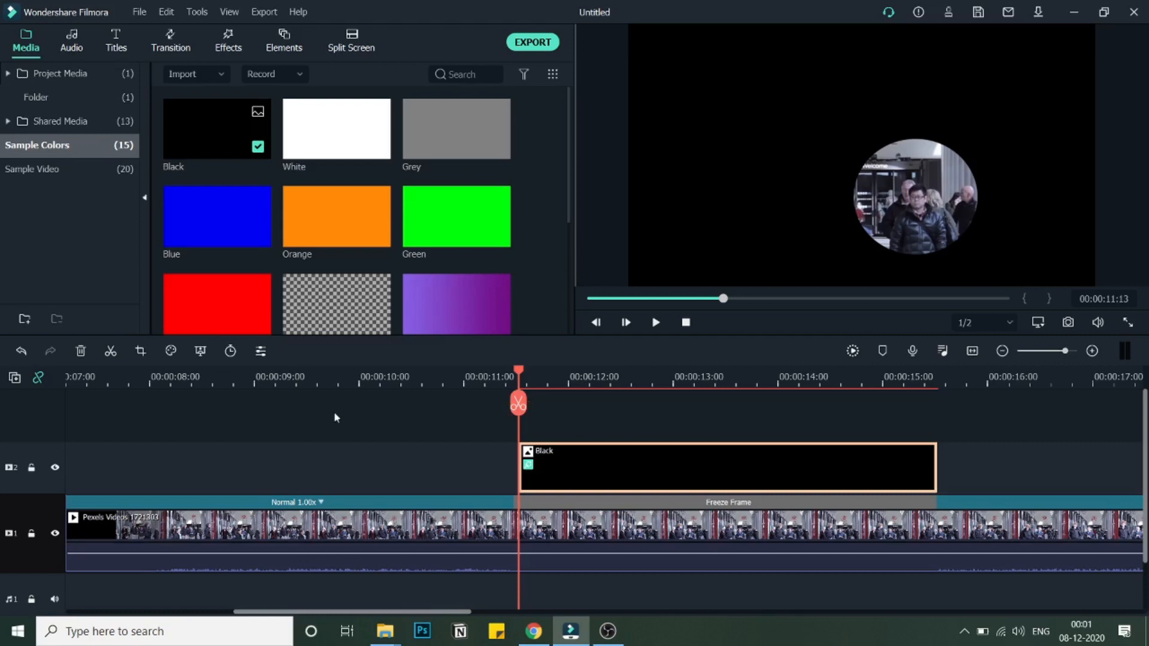
{"action": "mouse_move", "coordinate": [540, 412]}
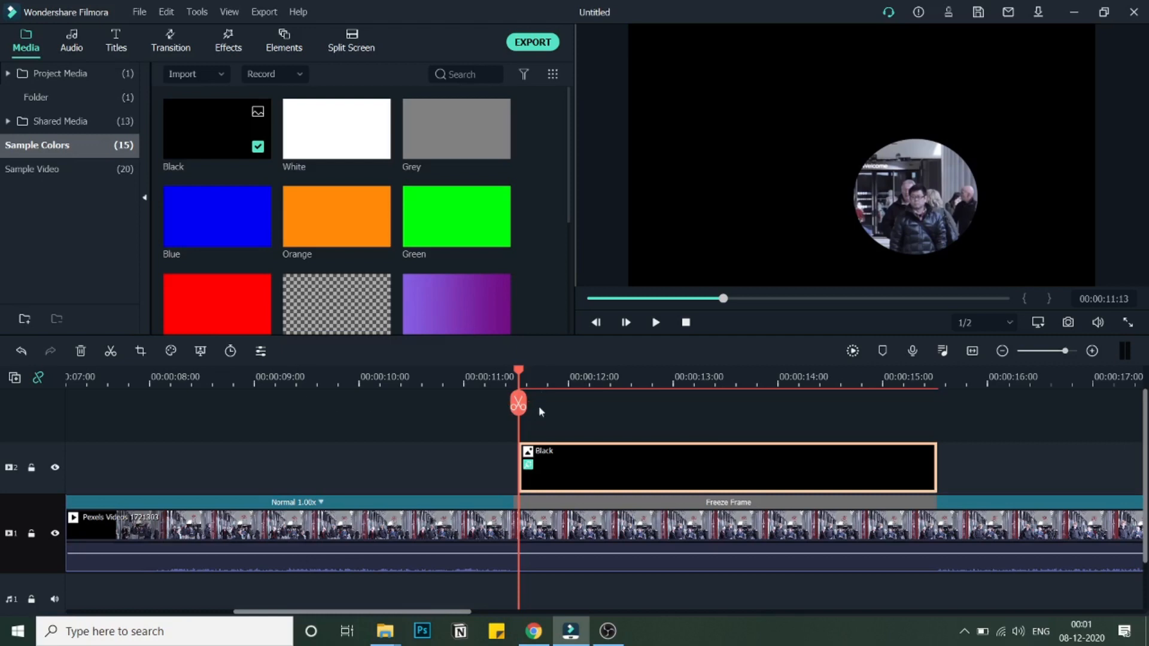
{"action": "right_click", "coordinate": [728, 467]}
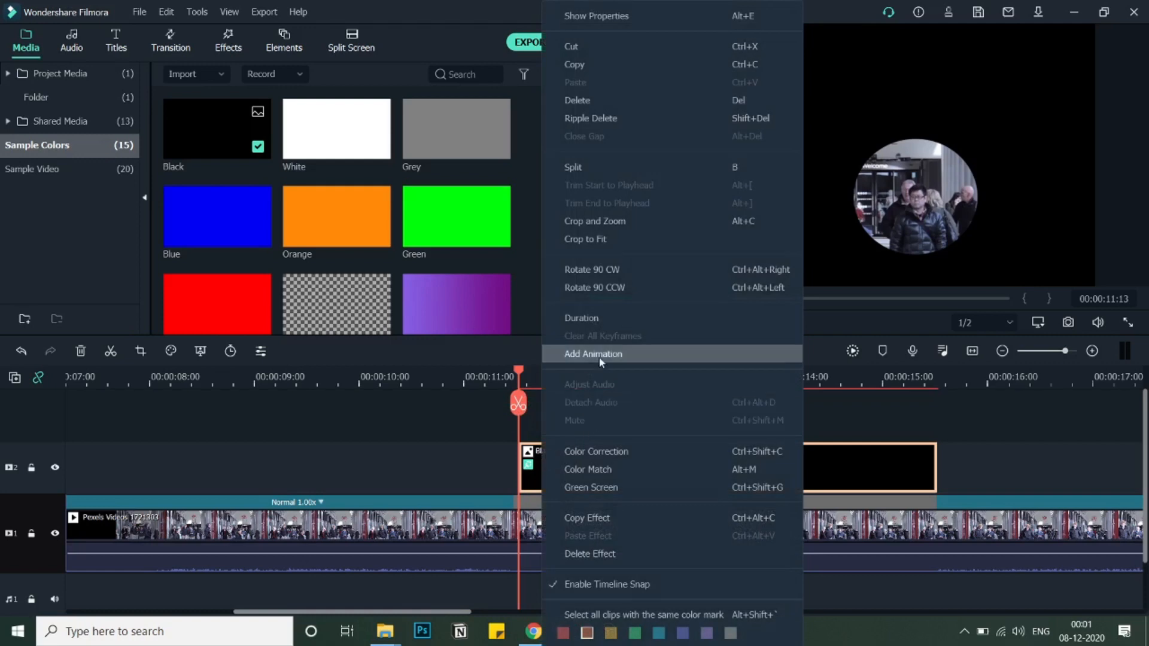
{"action": "left_click", "coordinate": [592, 355]}
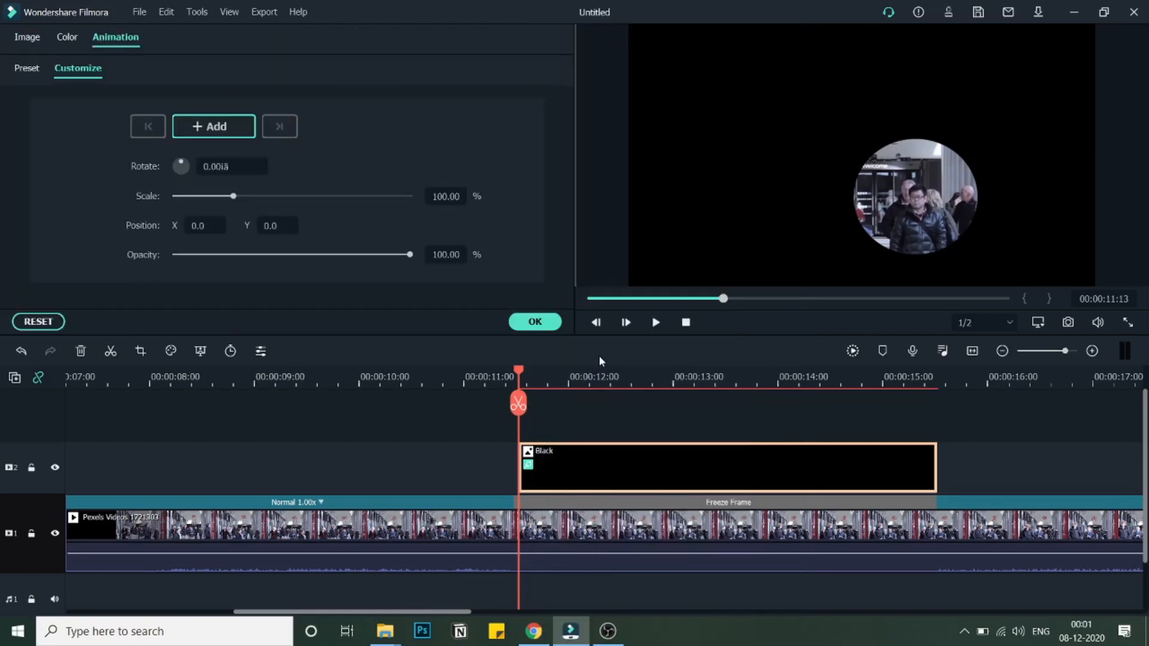
{"action": "mouse_move", "coordinate": [213, 125]}
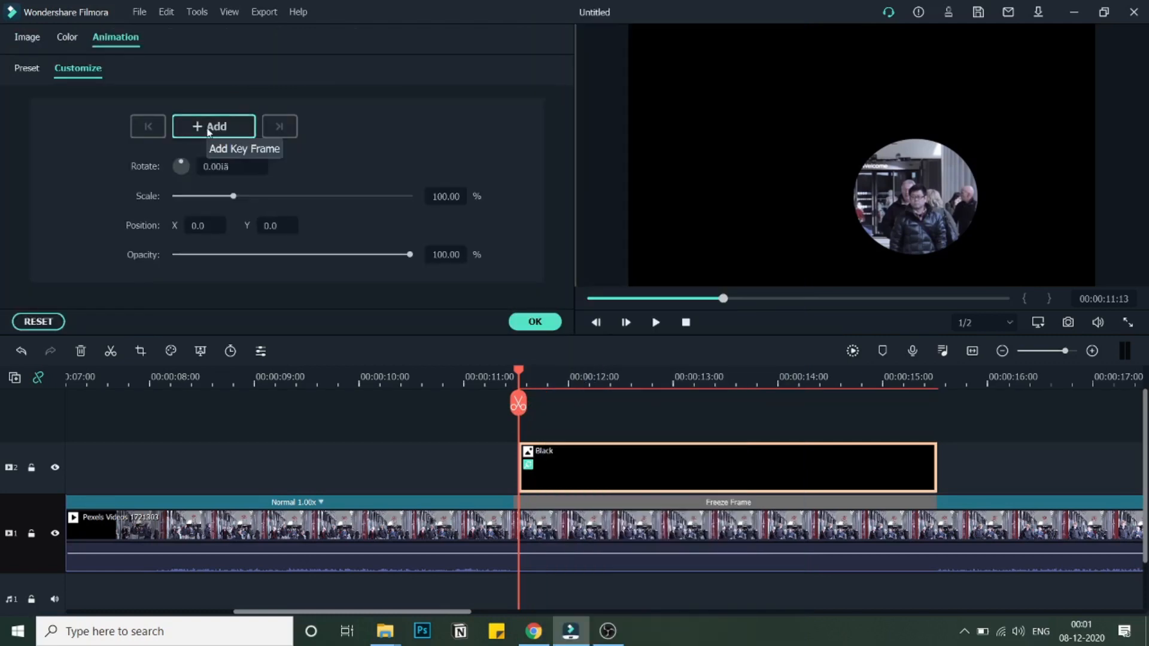
{"action": "mouse_move", "coordinate": [448, 254]}
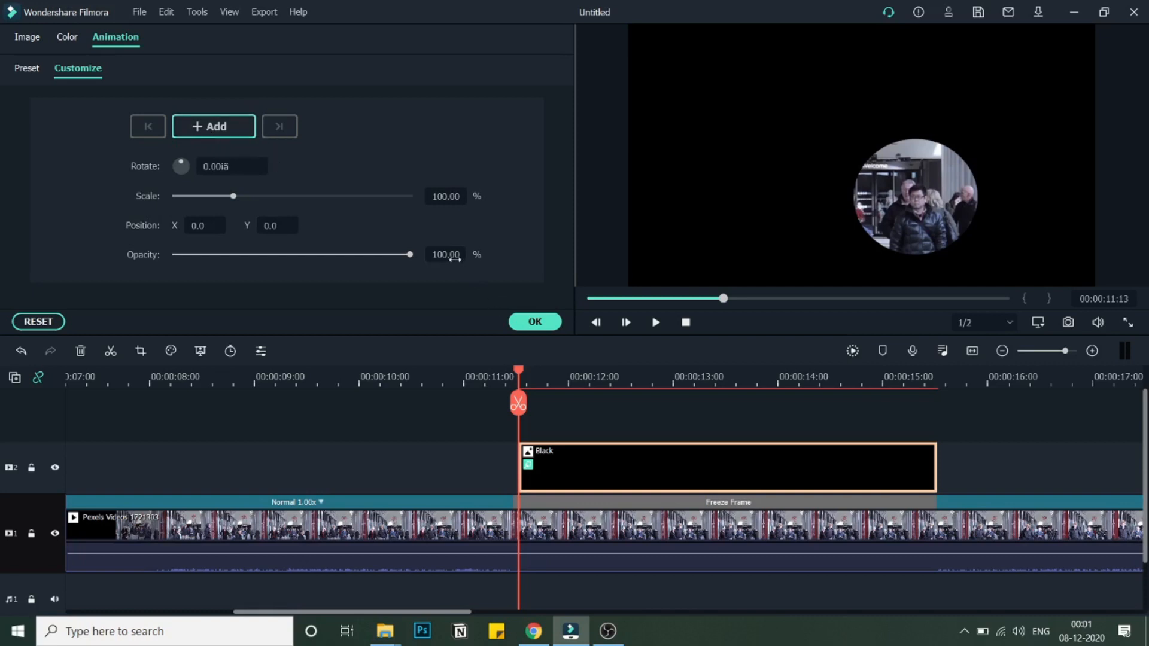
{"action": "triple_click", "coordinate": [444, 254]}
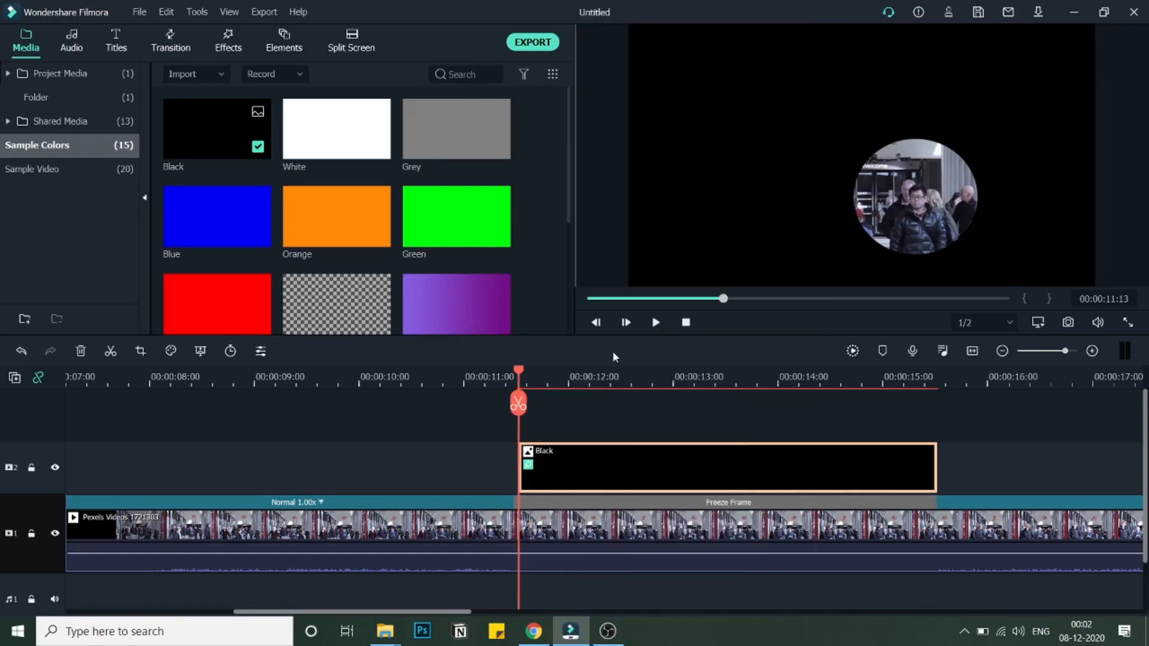
Step: Add a 0% opacity keyframe at the Black clip's start, then move the playhead slightly later
{"action": "double_click", "coordinate": [725, 468]}
{"action": "type", "text": "0"}
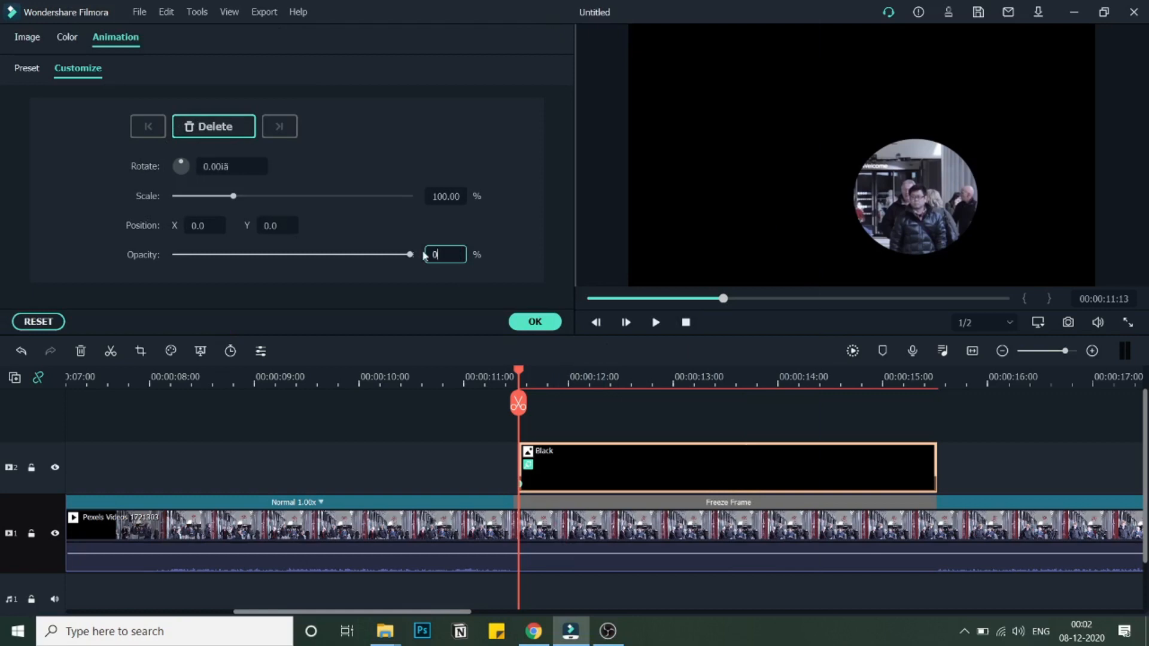
{"action": "left_click", "coordinate": [534, 322]}
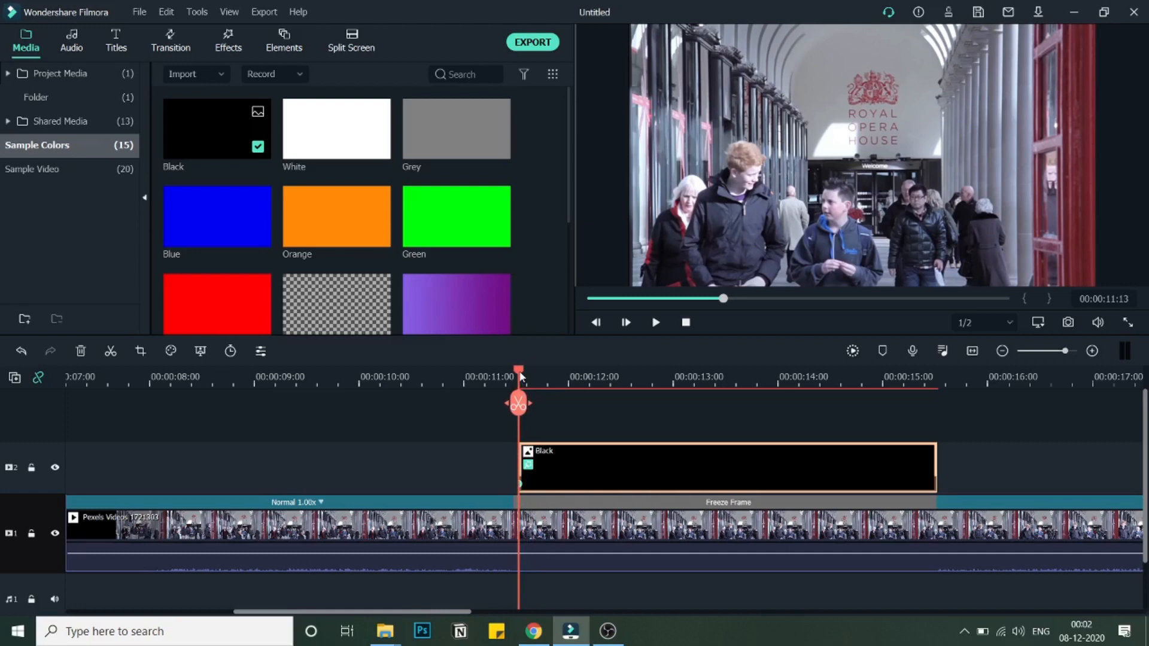
{"action": "left_click", "coordinate": [564, 419]}
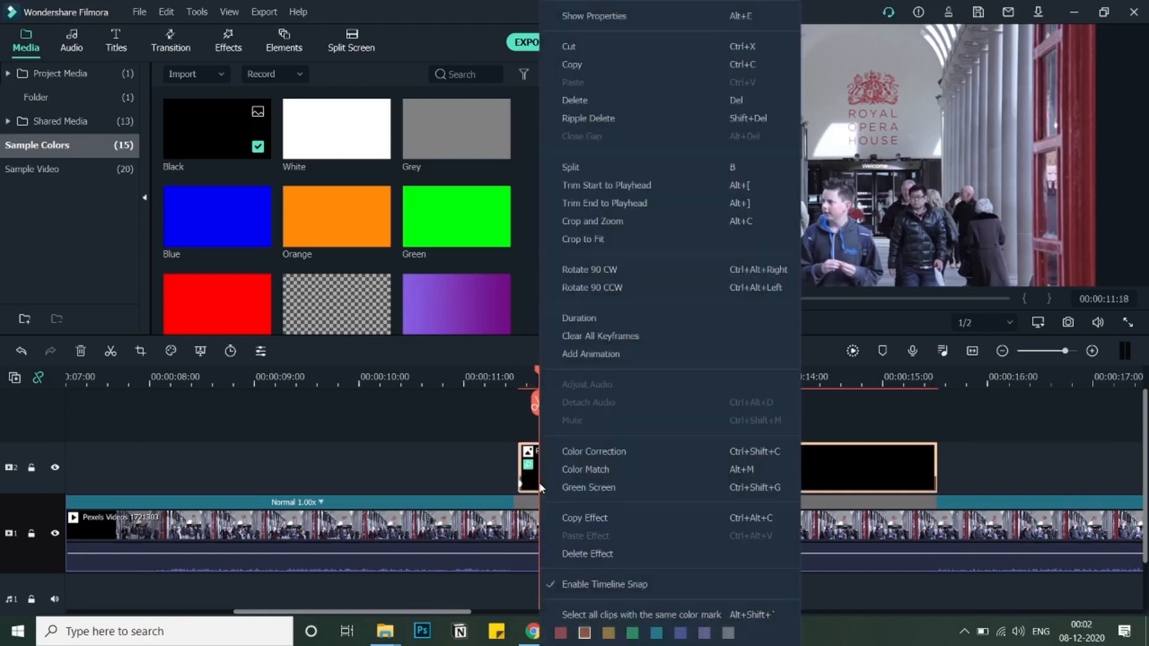
Step: Add a 70% opacity keyframe shortly after the start, then move the playhead near the clip end
{"action": "left_click", "coordinate": [590, 355]}
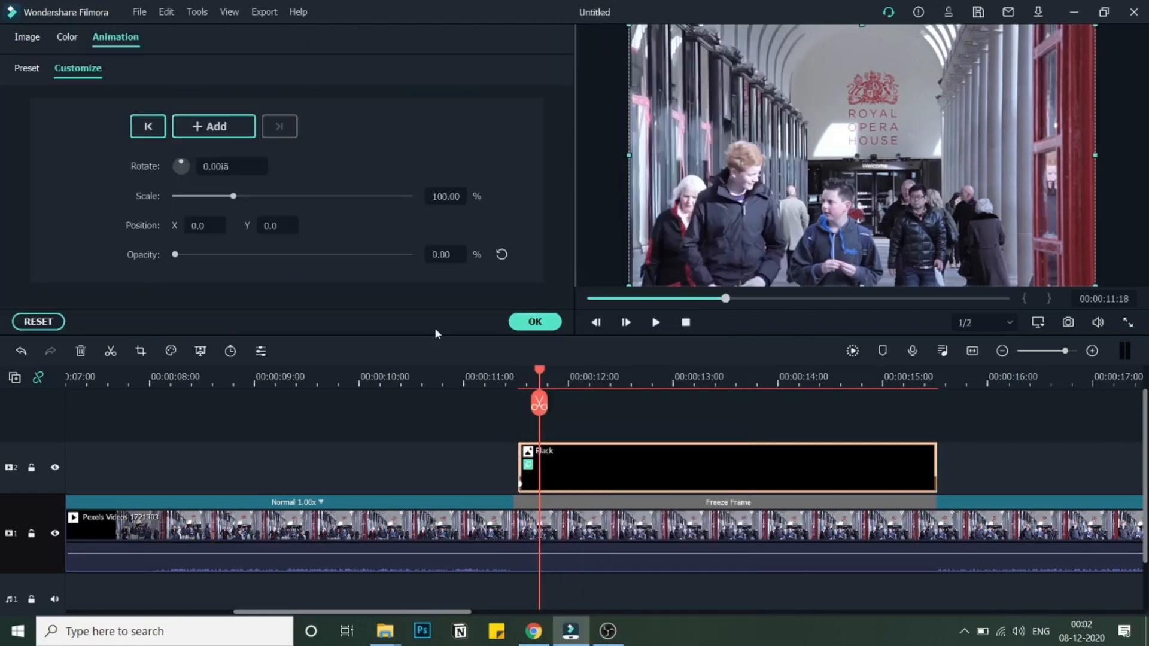
{"action": "left_click", "coordinate": [213, 125]}
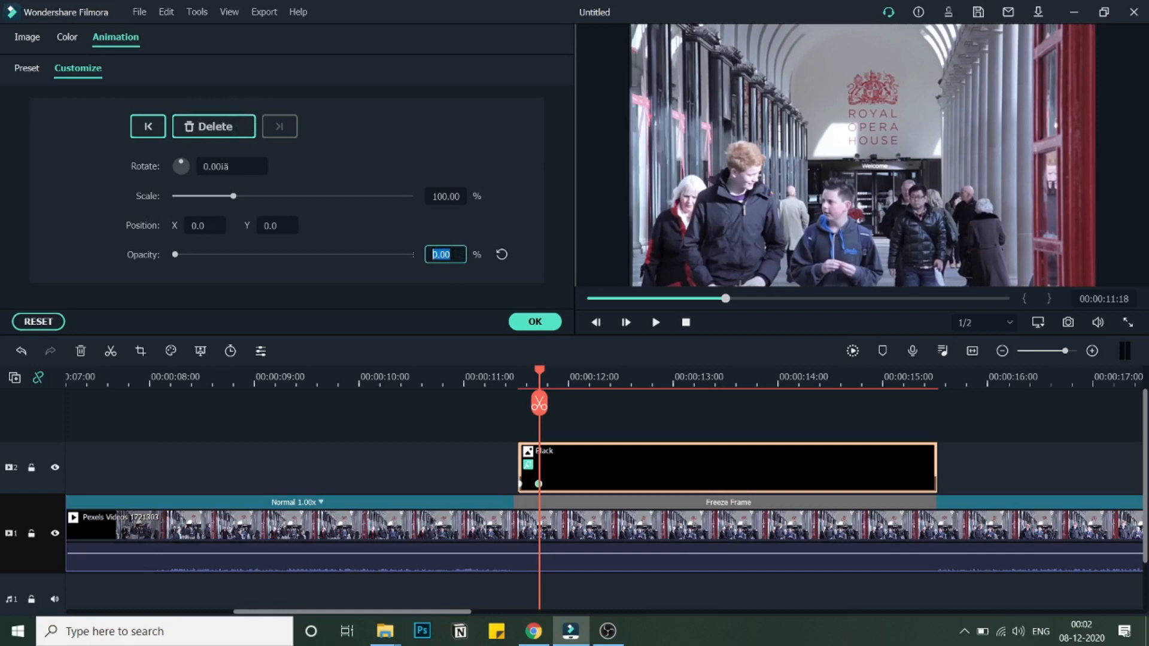
{"action": "type", "text": "70"}
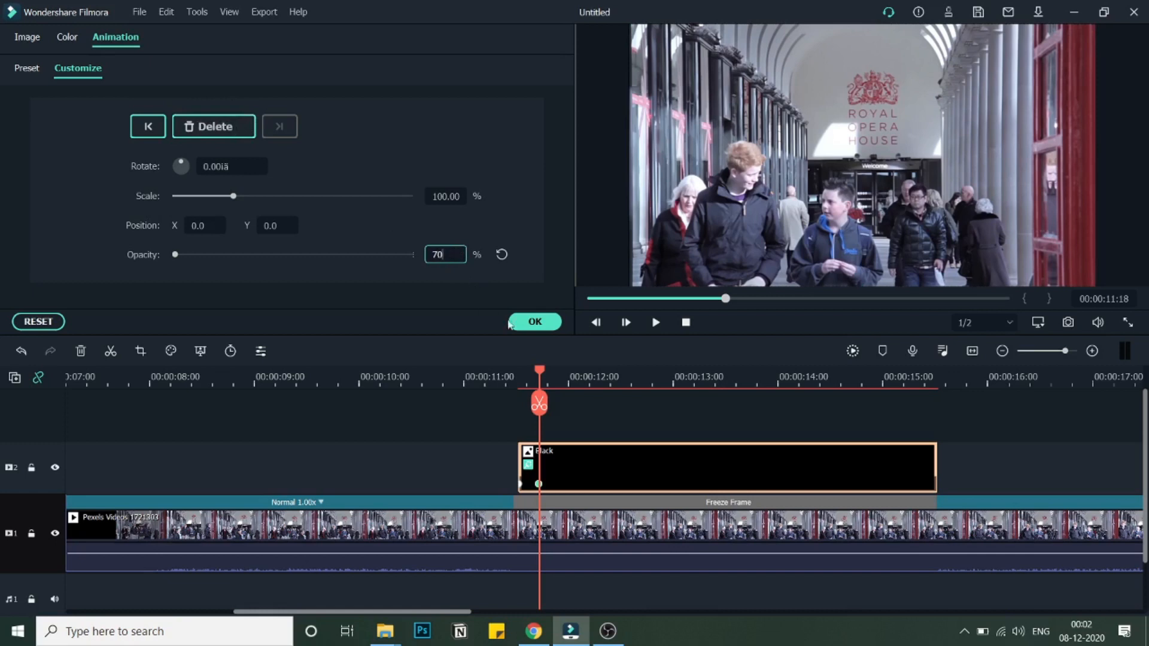
{"action": "left_click", "coordinate": [534, 322]}
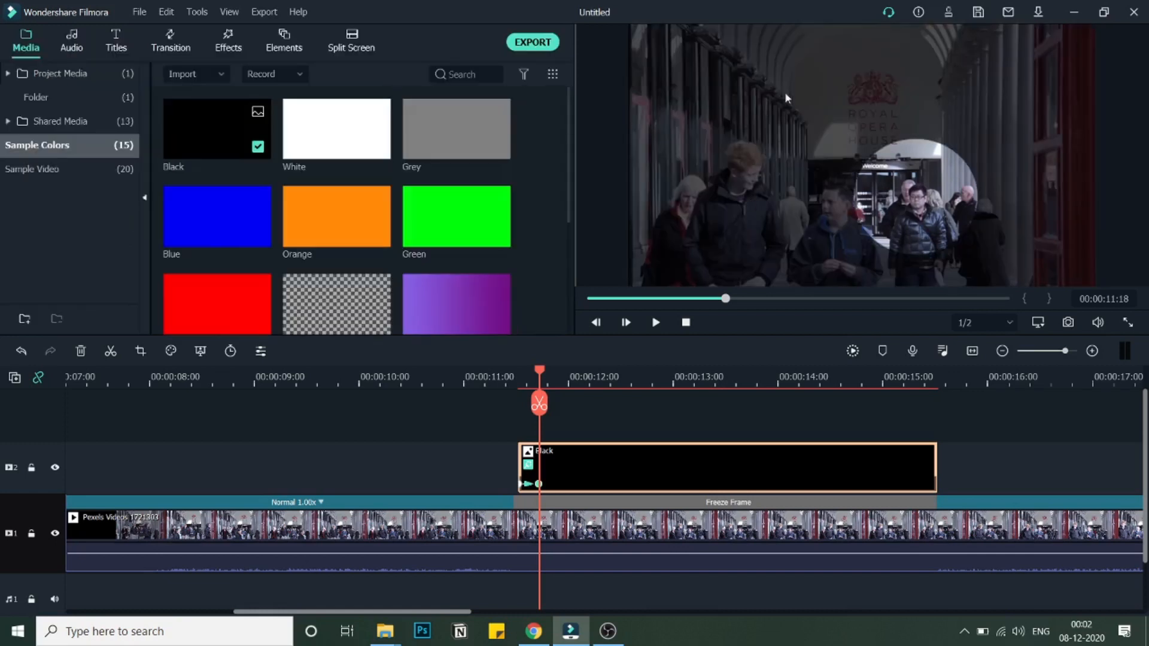
{"action": "mouse_move", "coordinate": [887, 57]}
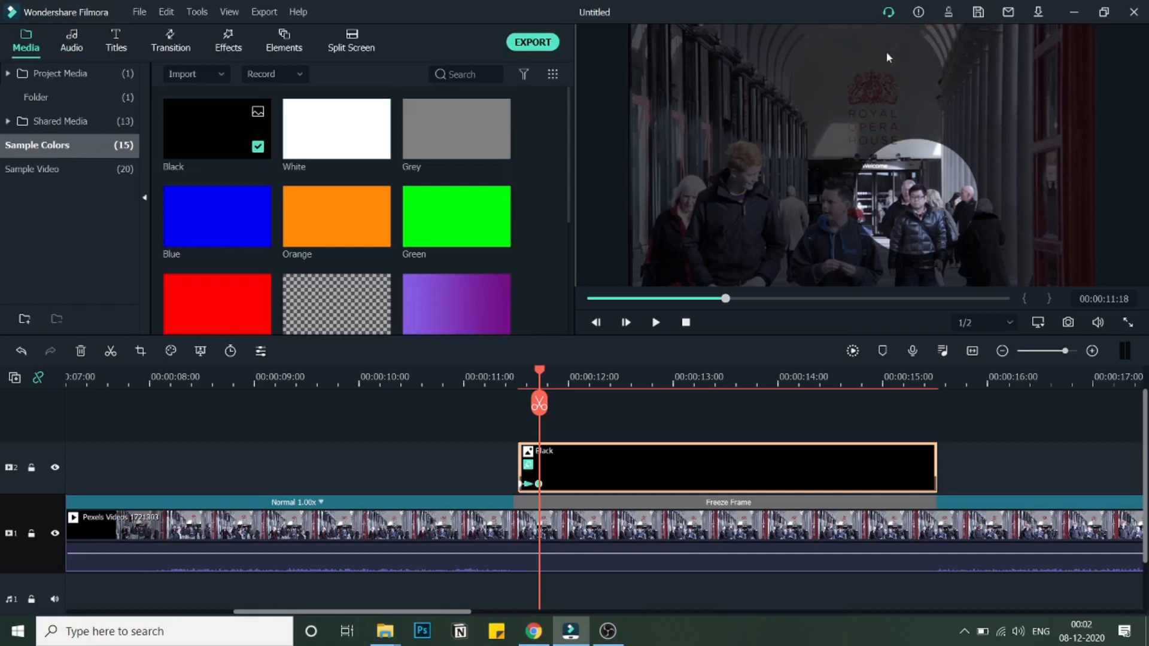
{"action": "mouse_move", "coordinate": [908, 213]}
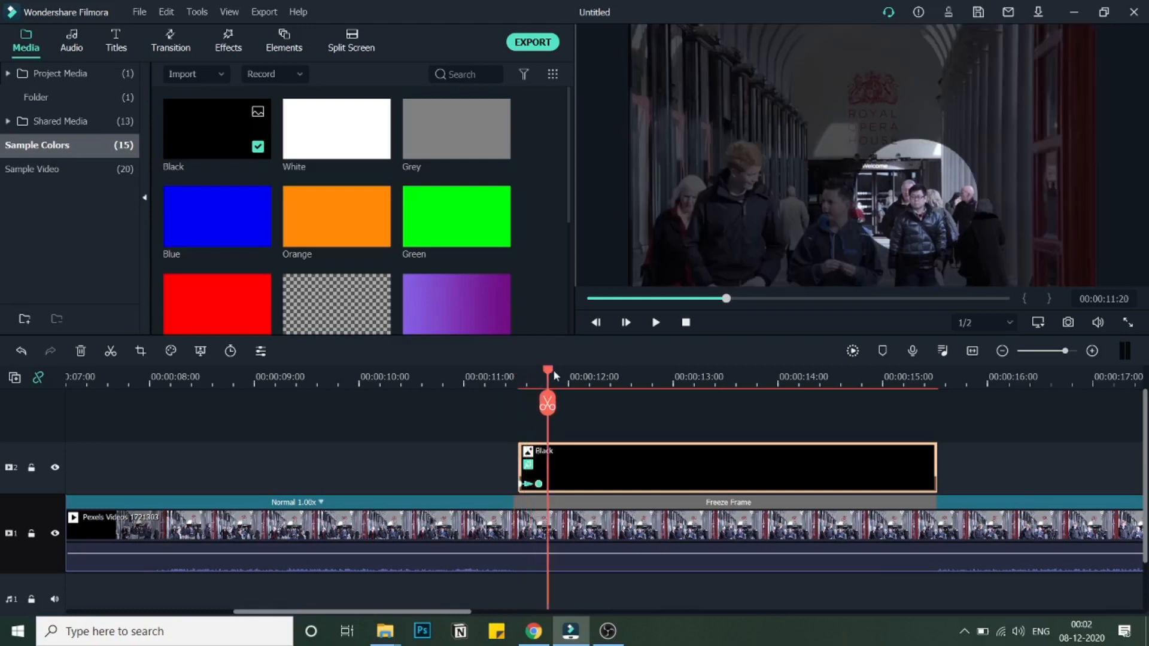
{"action": "left_click", "coordinate": [880, 370]}
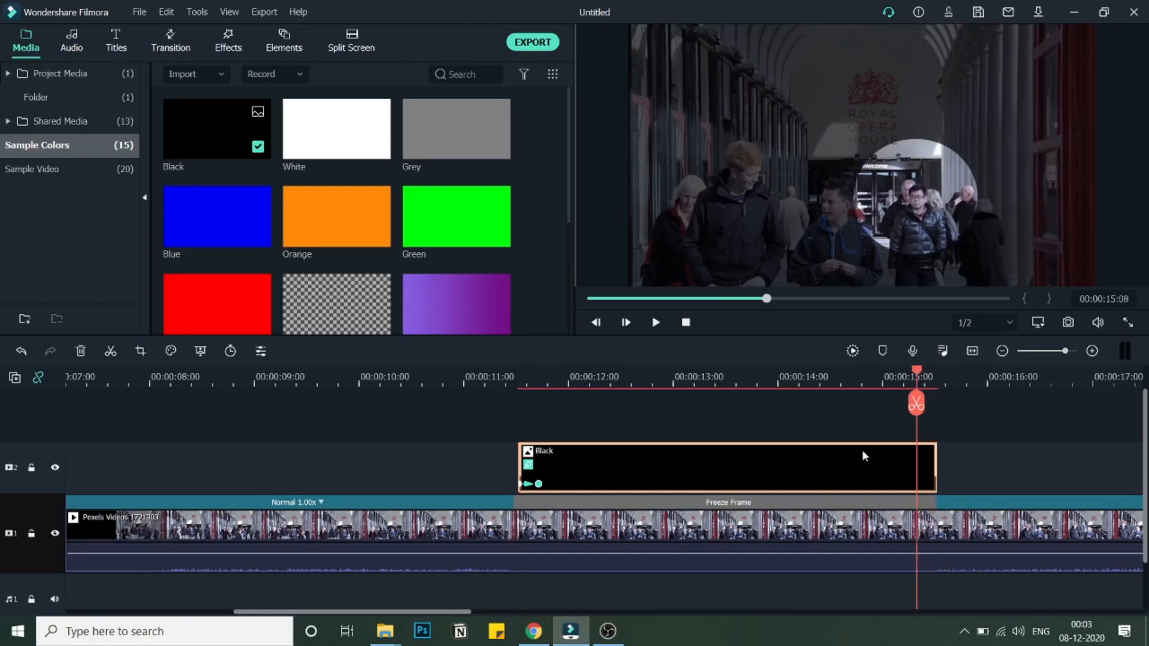
Step: Bring up Add Animation for the Black clip to keyframe opacity 70 then 0 near its end
{"action": "right_click", "coordinate": [863, 456]}
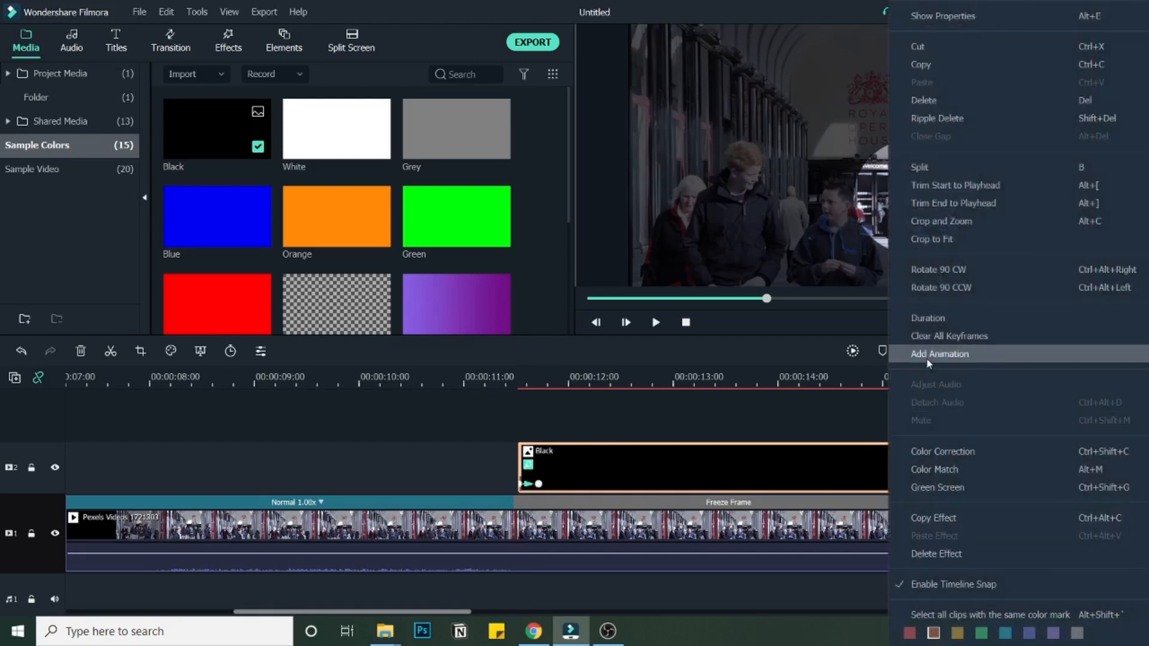
{"action": "left_click", "coordinate": [941, 355]}
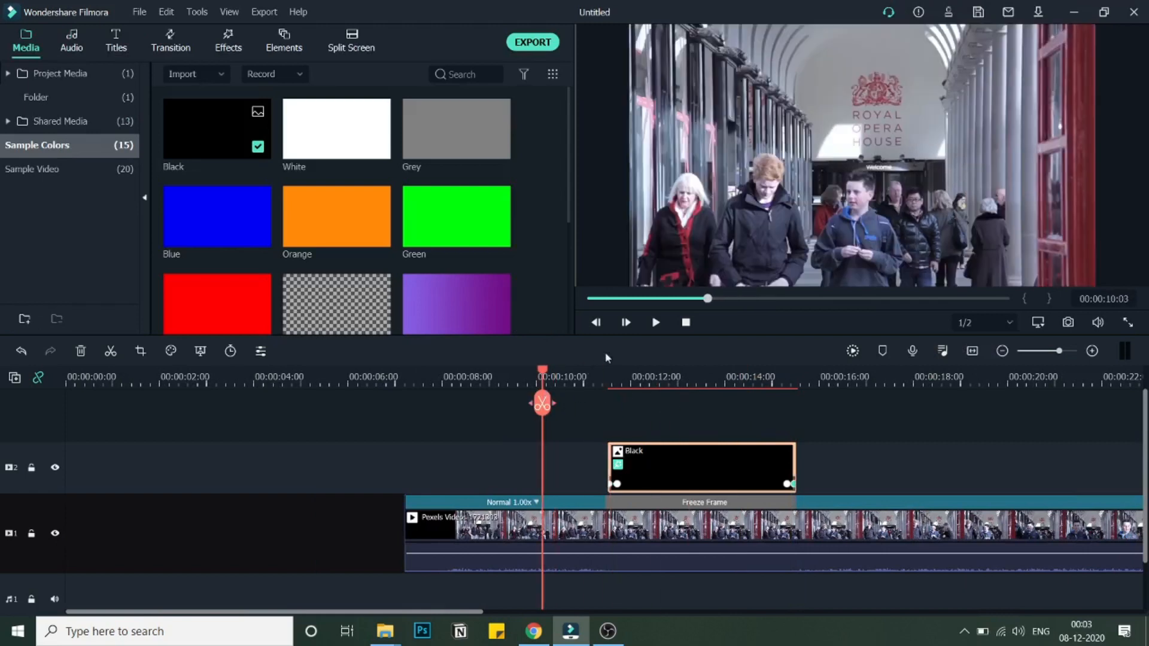
{"action": "left_click", "coordinate": [655, 322]}
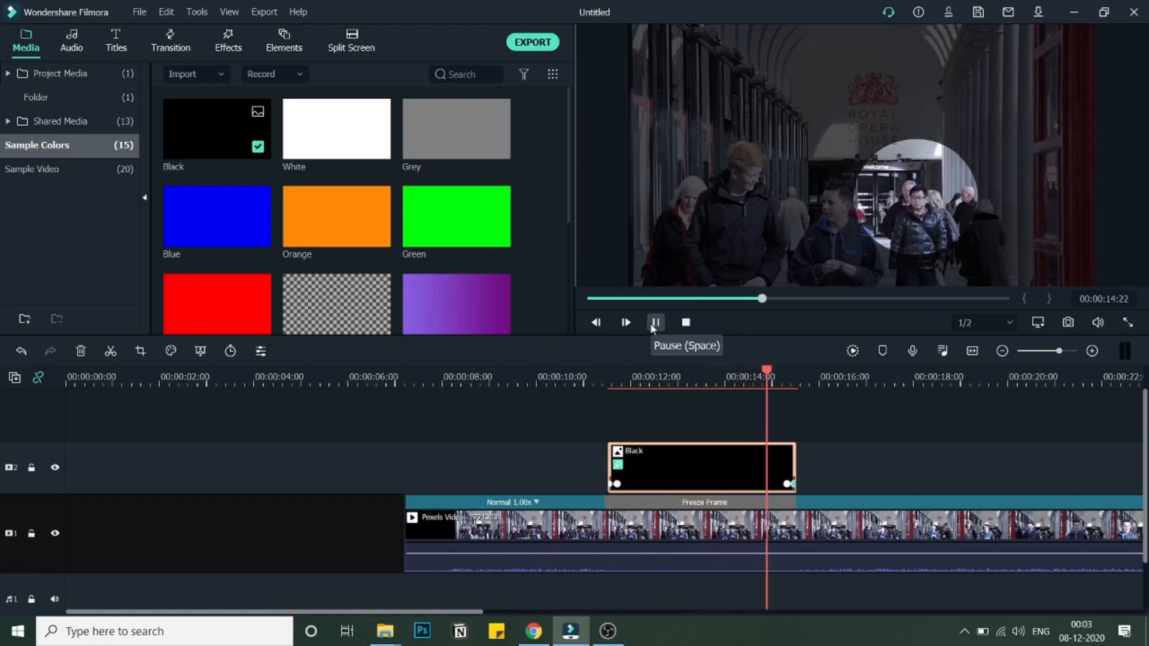
{"action": "left_click", "coordinate": [625, 322]}
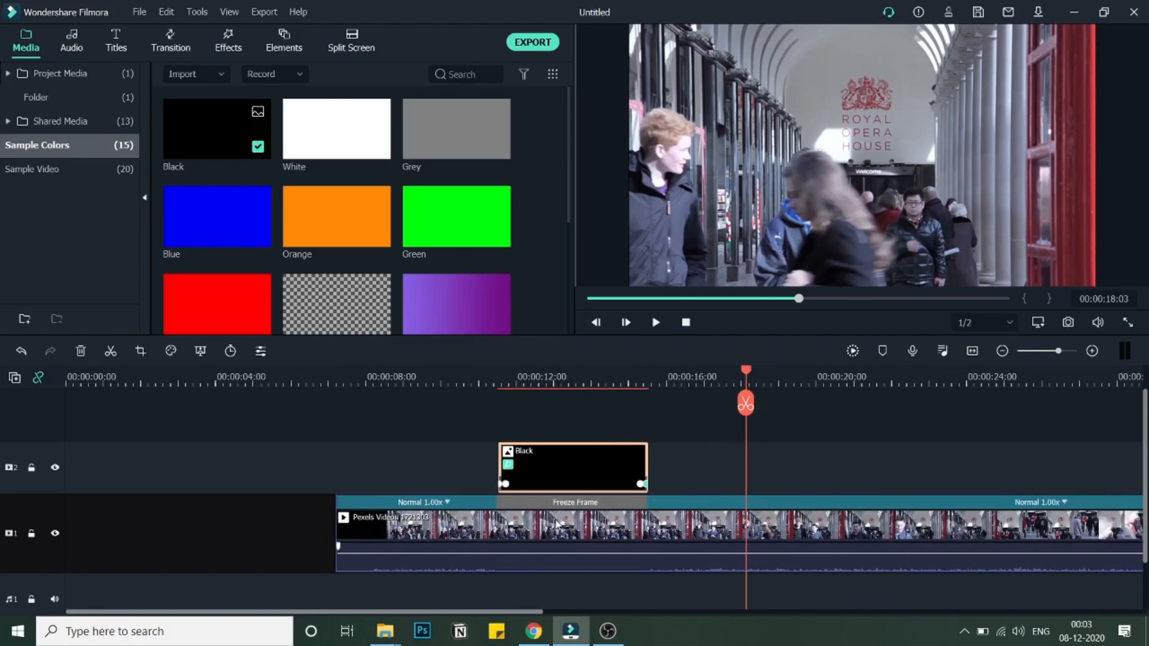
{"action": "mouse_move", "coordinate": [915, 195]}
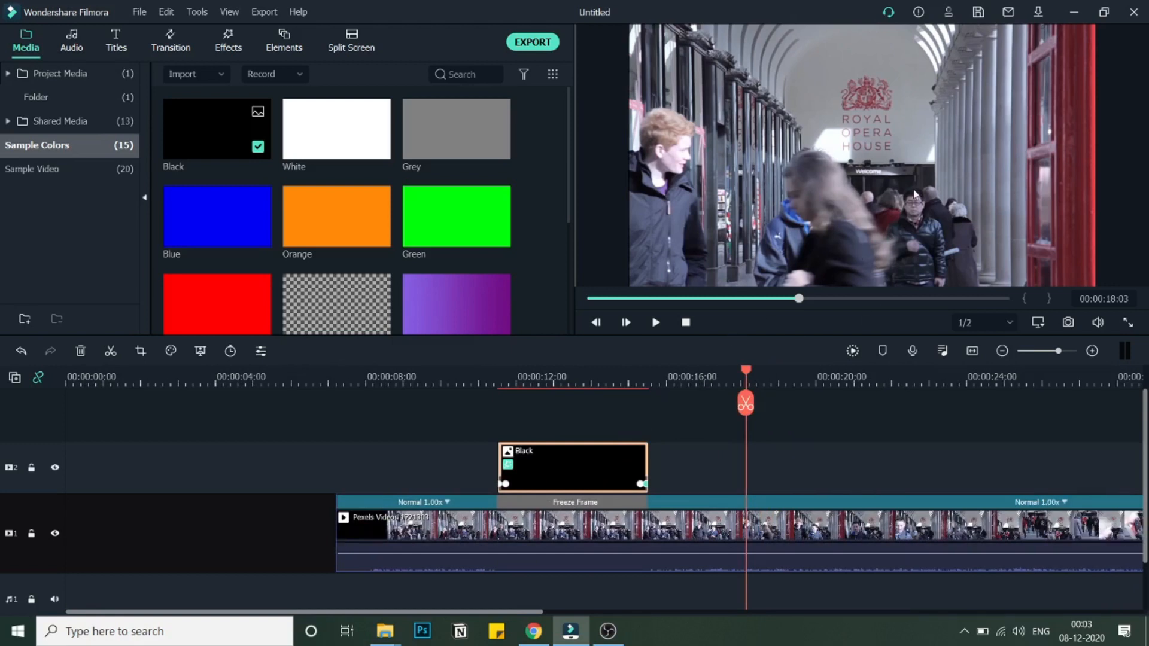
{"action": "mouse_move", "coordinate": [578, 441]}
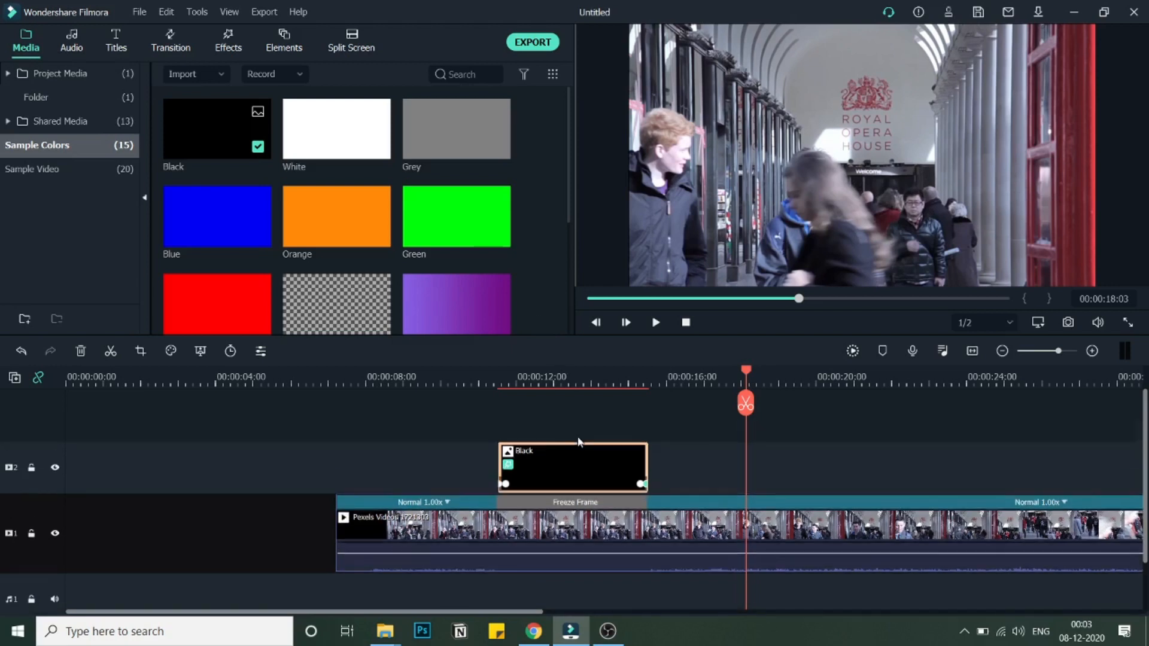
{"action": "mouse_move", "coordinate": [564, 394]}
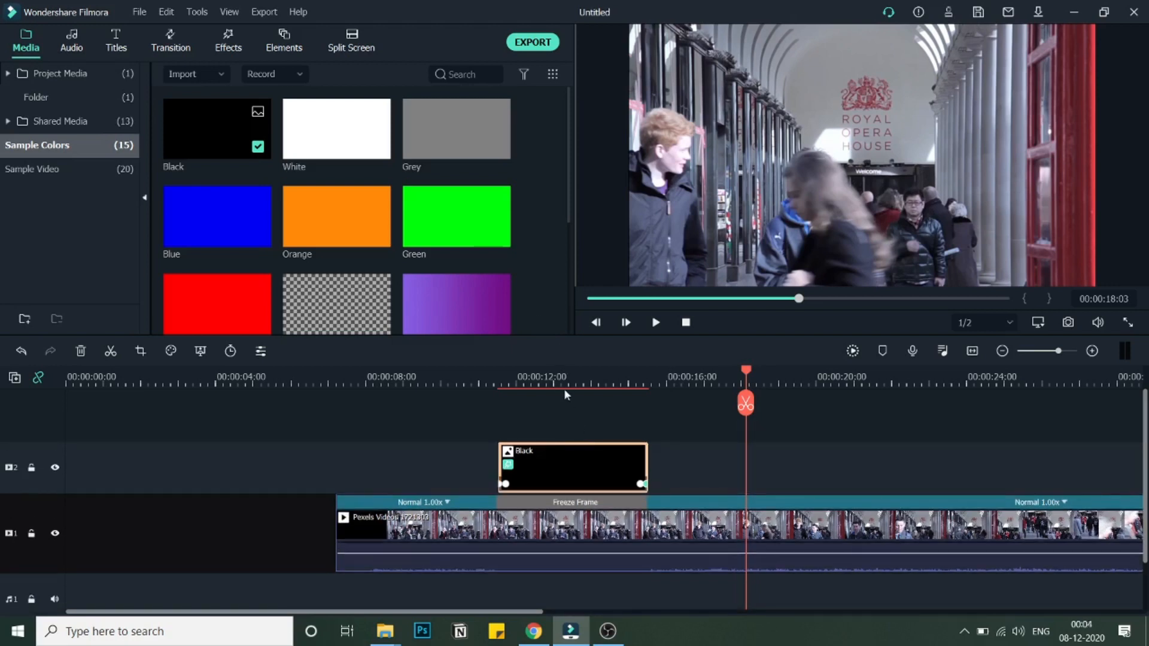